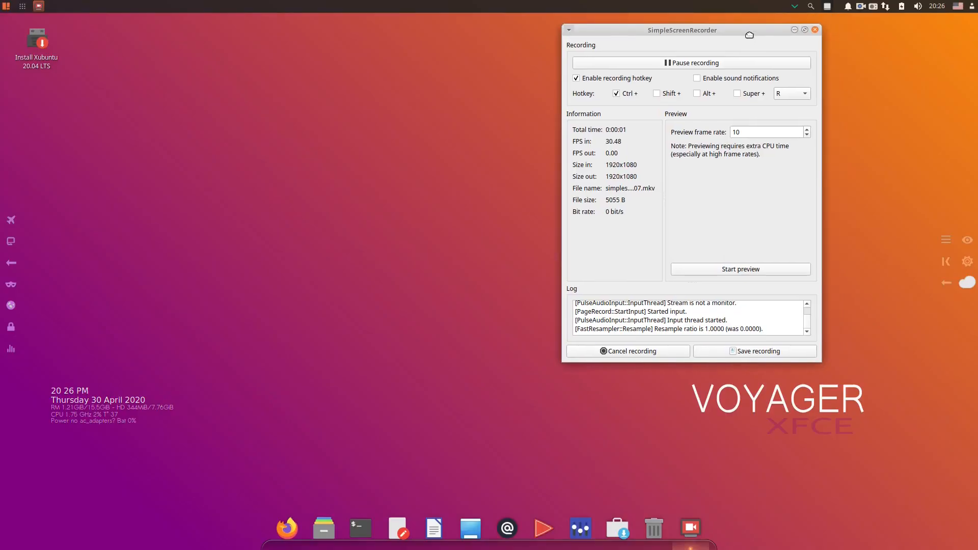
mouse_move(751, 38)
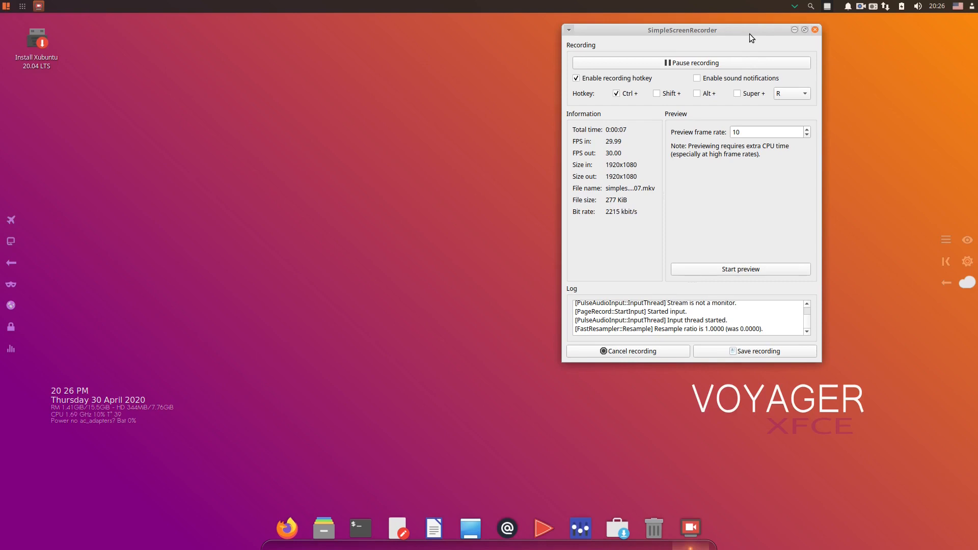
Step: Minimize the SimpleScreenRecorder window while recording keeps running
left_click(817, 29)
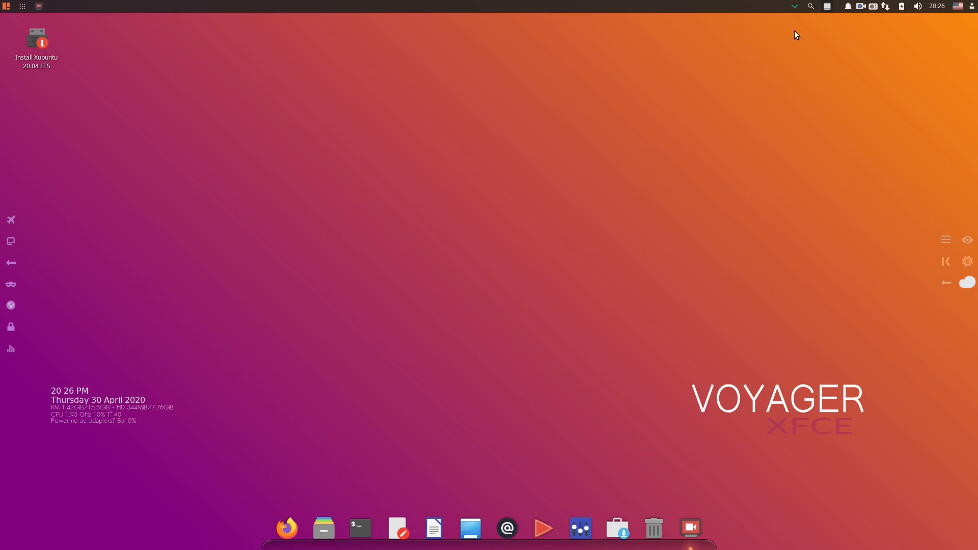
mouse_move(727, 86)
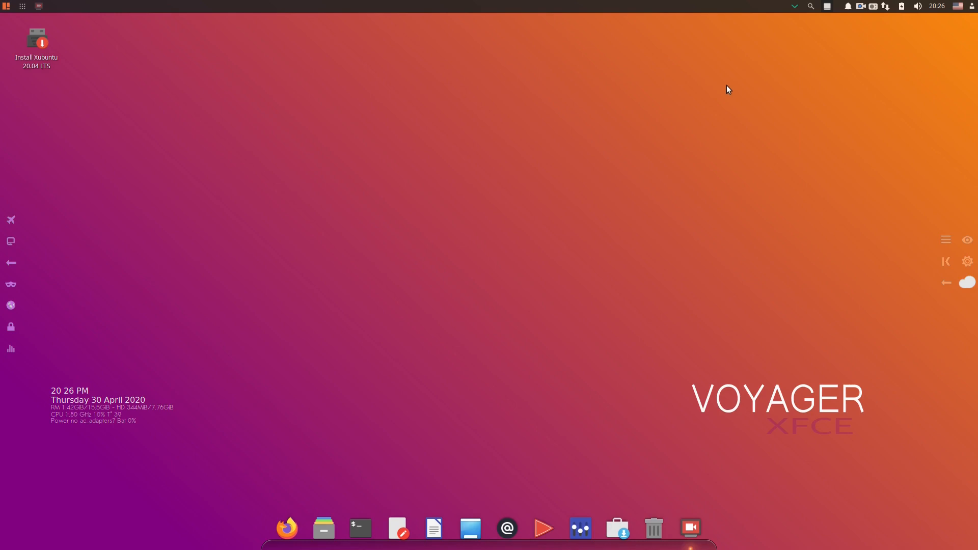
mouse_move(829, 427)
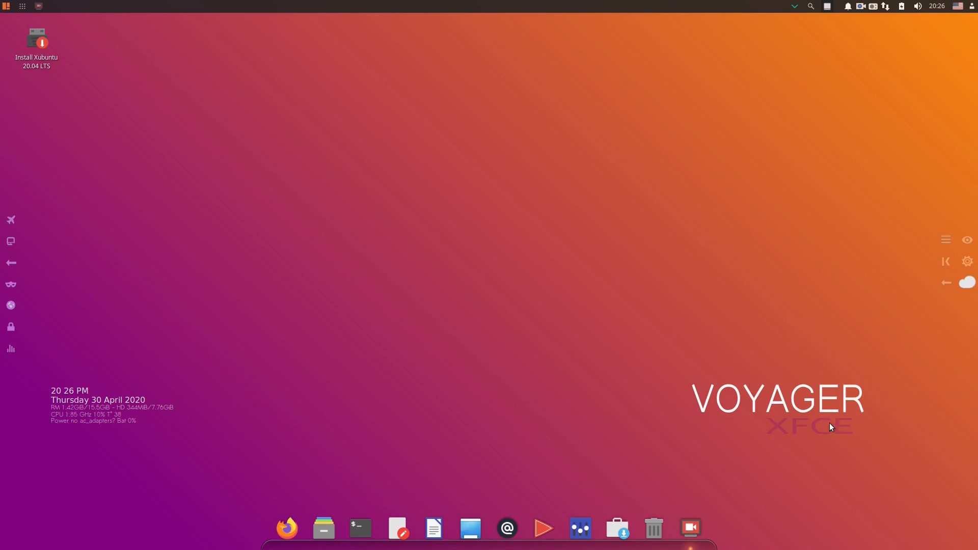
mouse_move(886, 379)
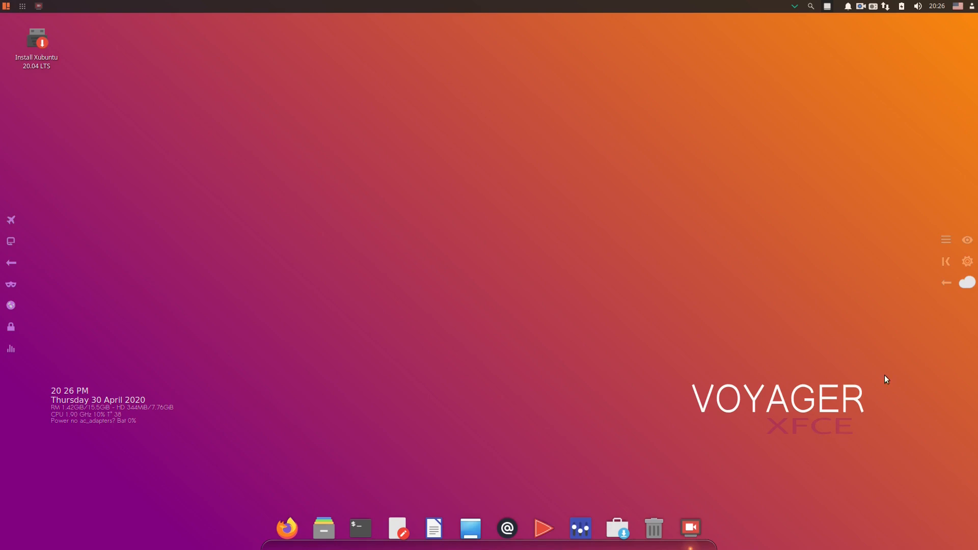
mouse_move(782, 335)
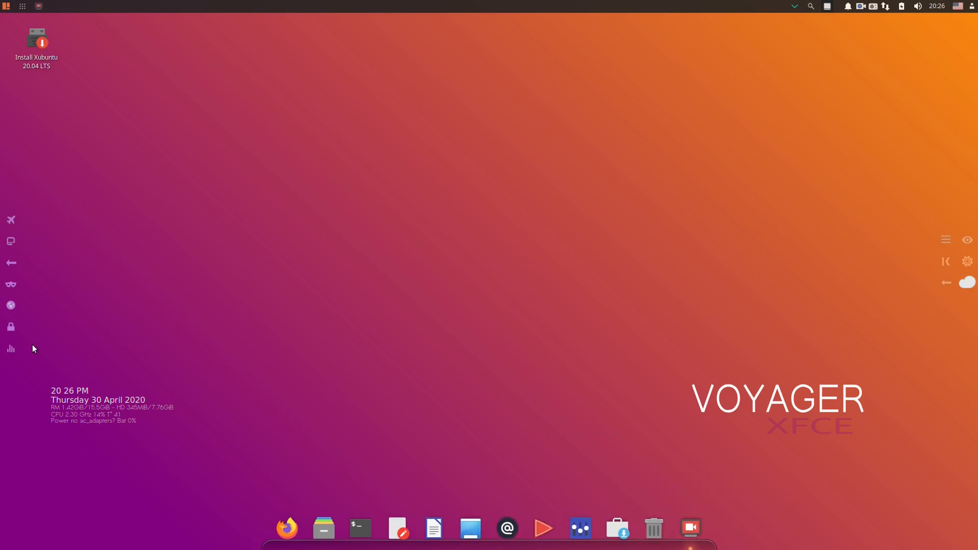
mouse_move(183, 392)
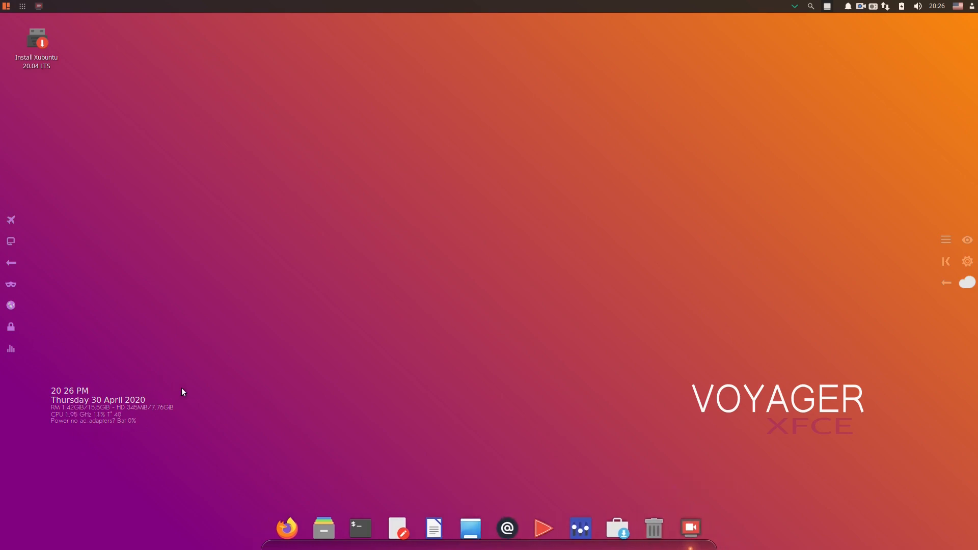
mouse_move(80, 415)
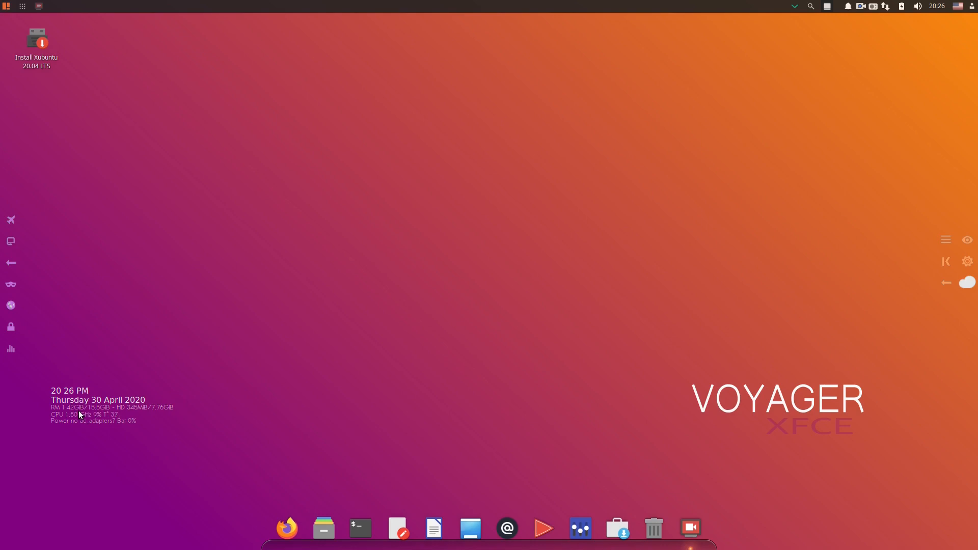
left_click(36, 39)
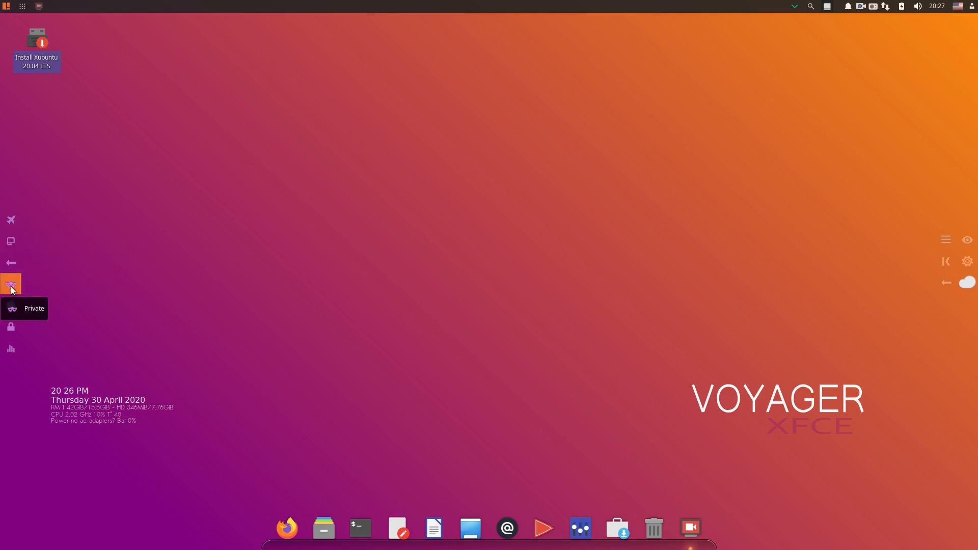
left_click(11, 284)
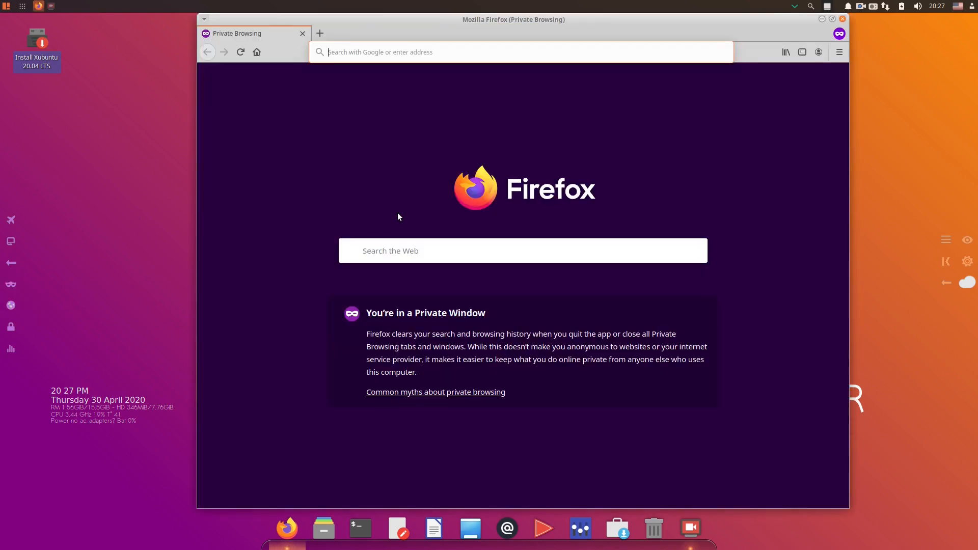
mouse_move(541, 170)
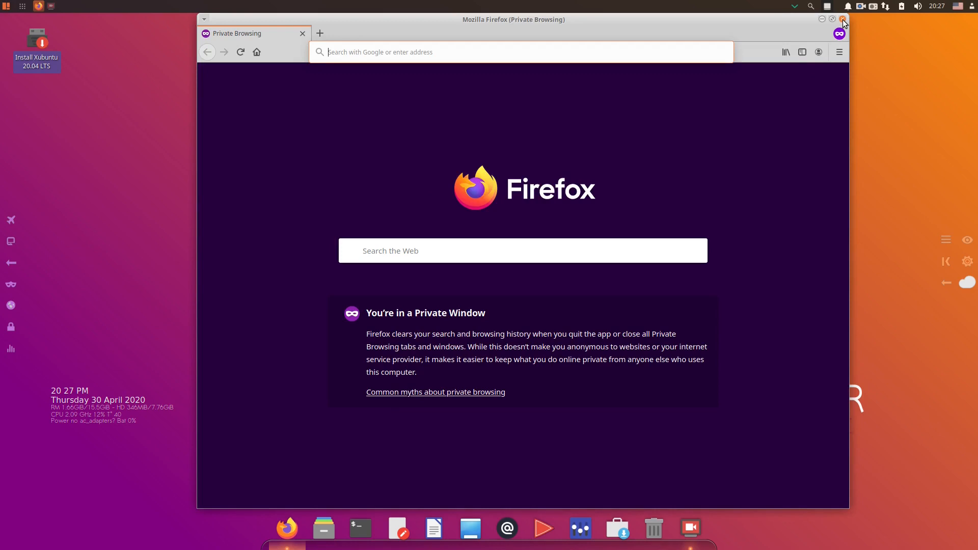
left_click(842, 19)
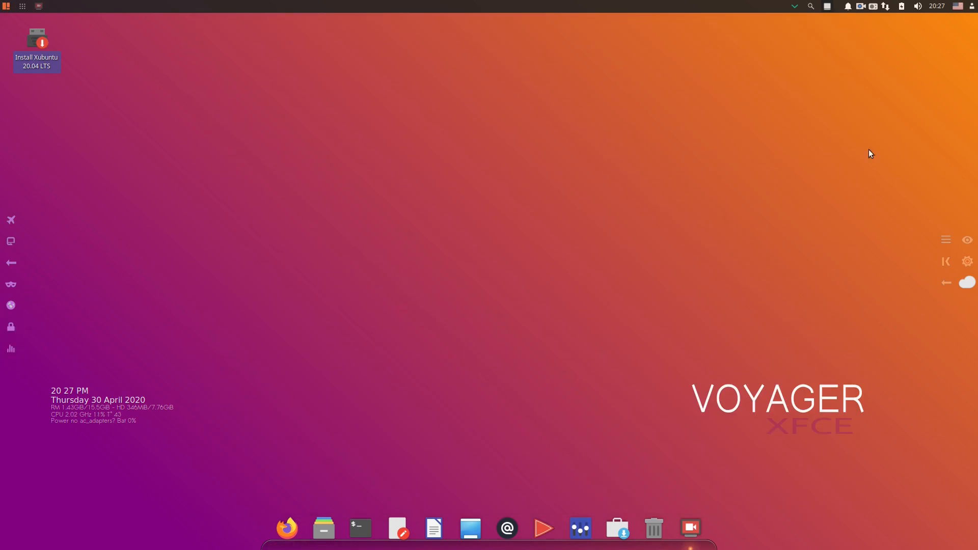
mouse_move(967, 240)
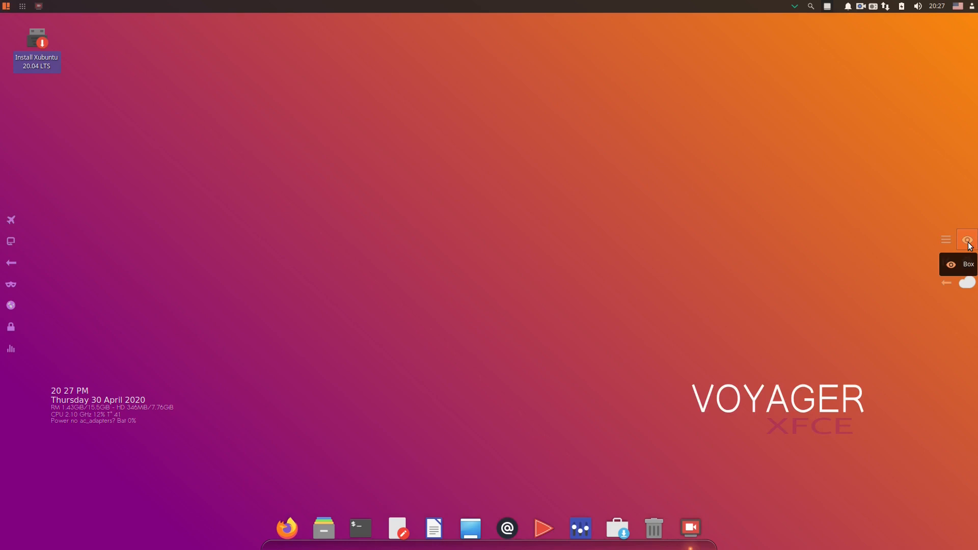
left_click(967, 239)
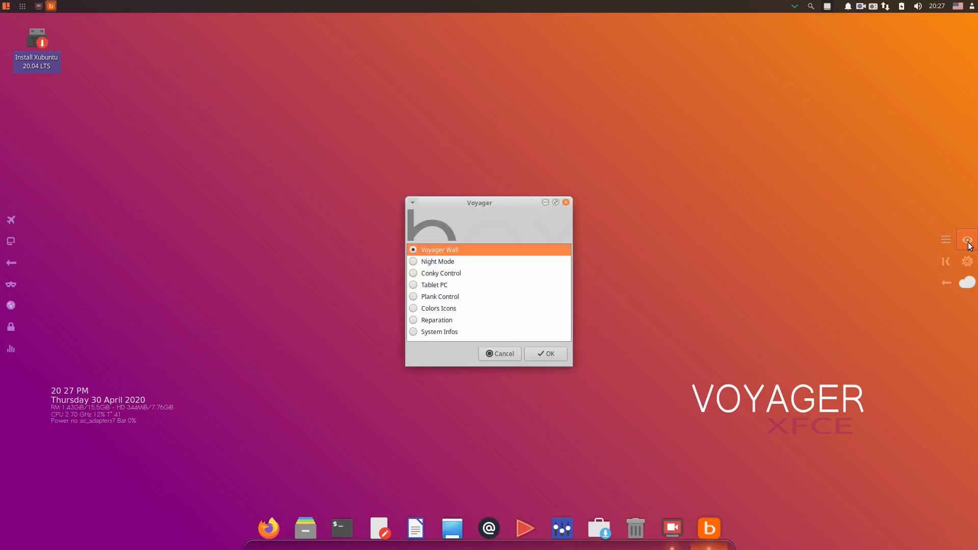
left_click_drag(479, 203, 479, 174)
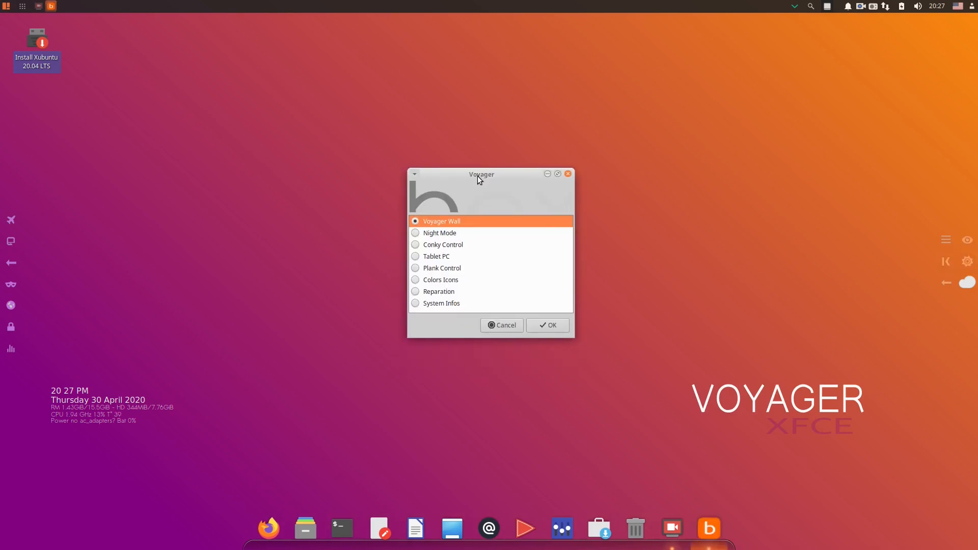
mouse_move(455, 225)
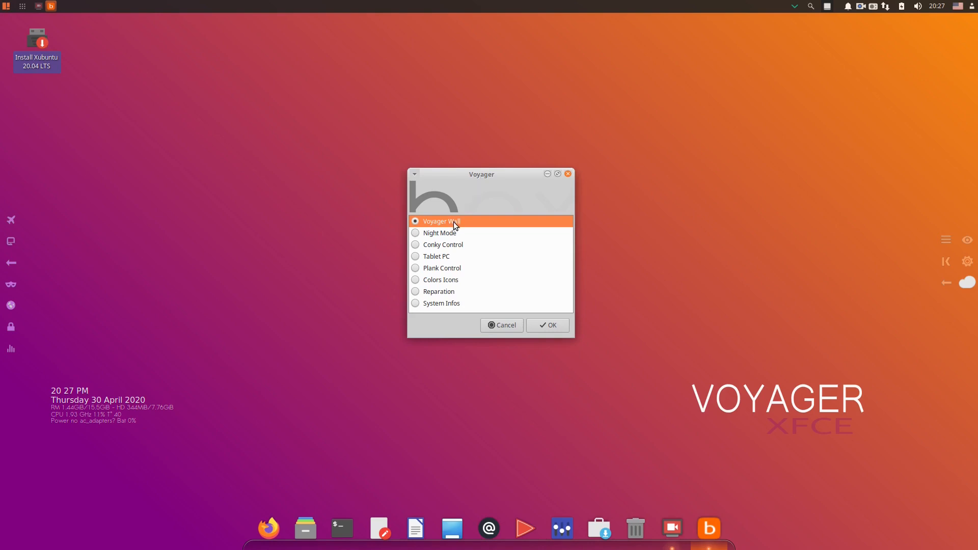
mouse_move(477, 278)
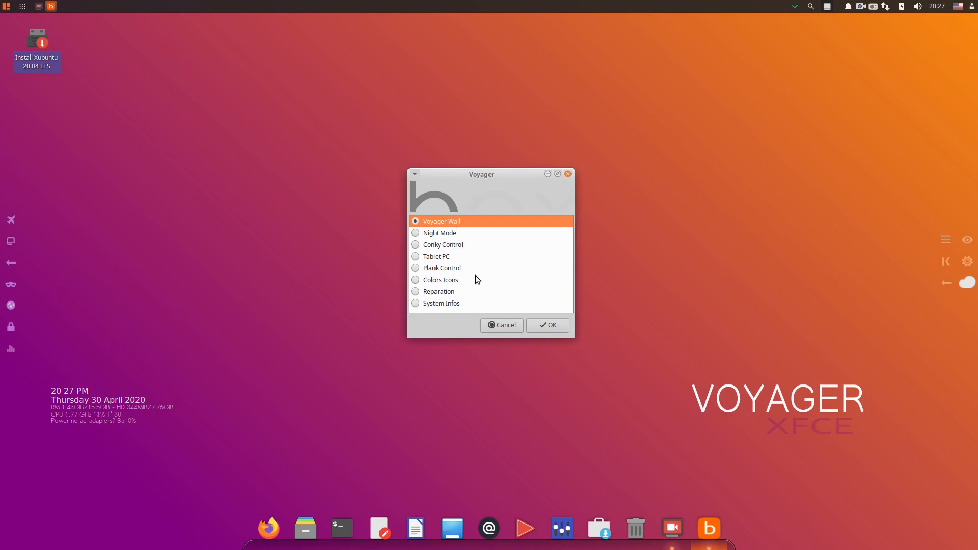
left_click(416, 268)
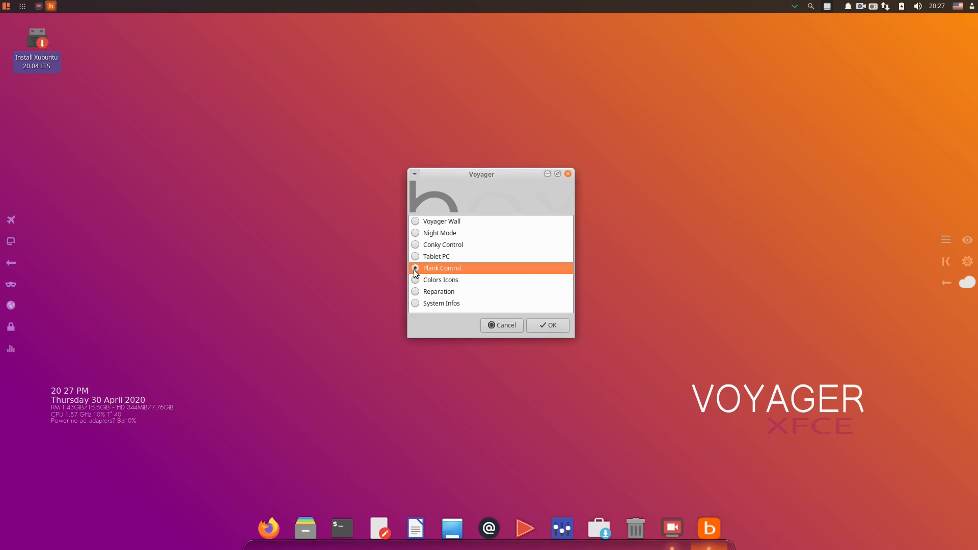
left_click(548, 325)
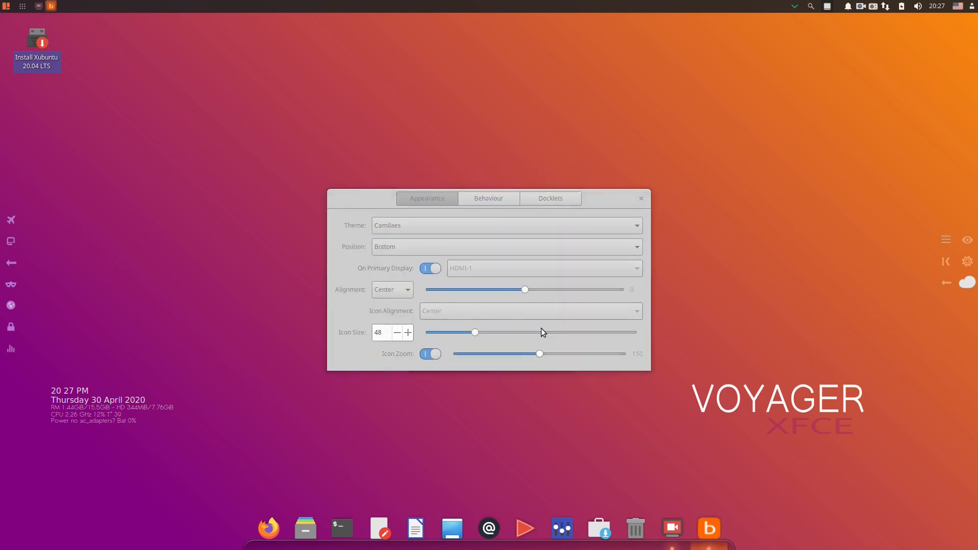
left_click(489, 199)
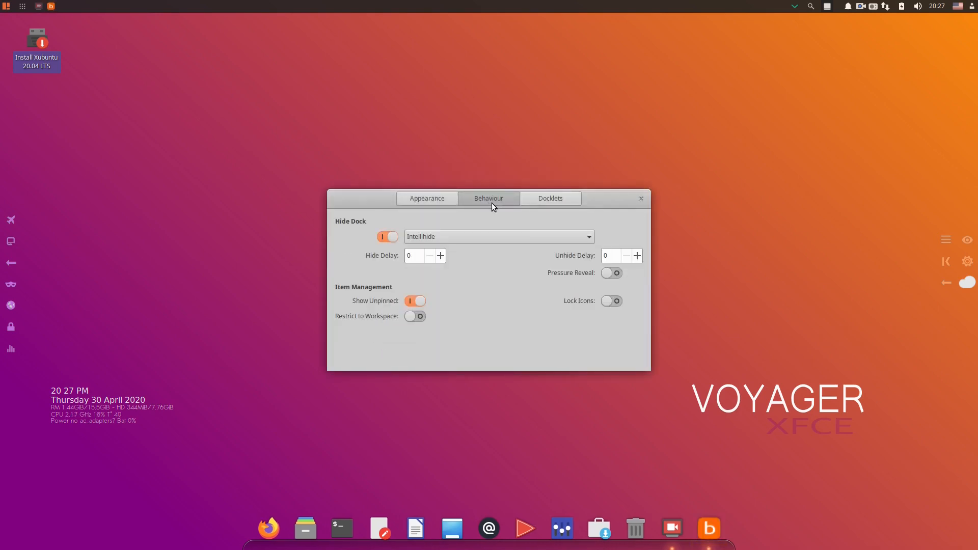
left_click(498, 236)
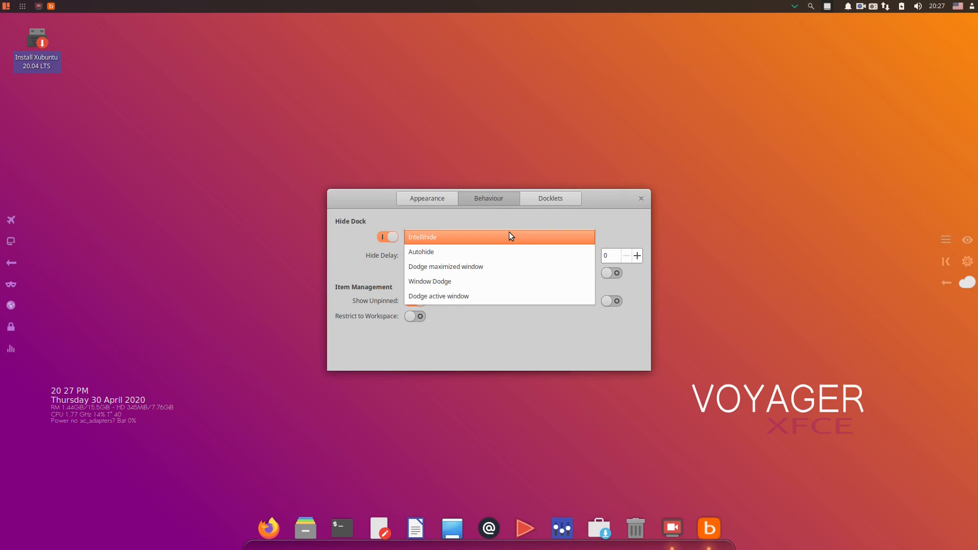
left_click(550, 198)
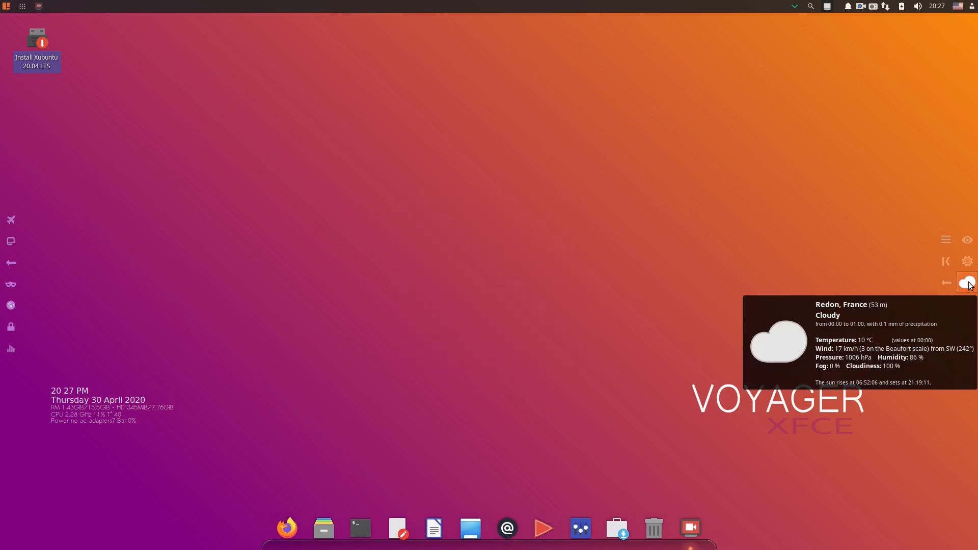
left_click(966, 281)
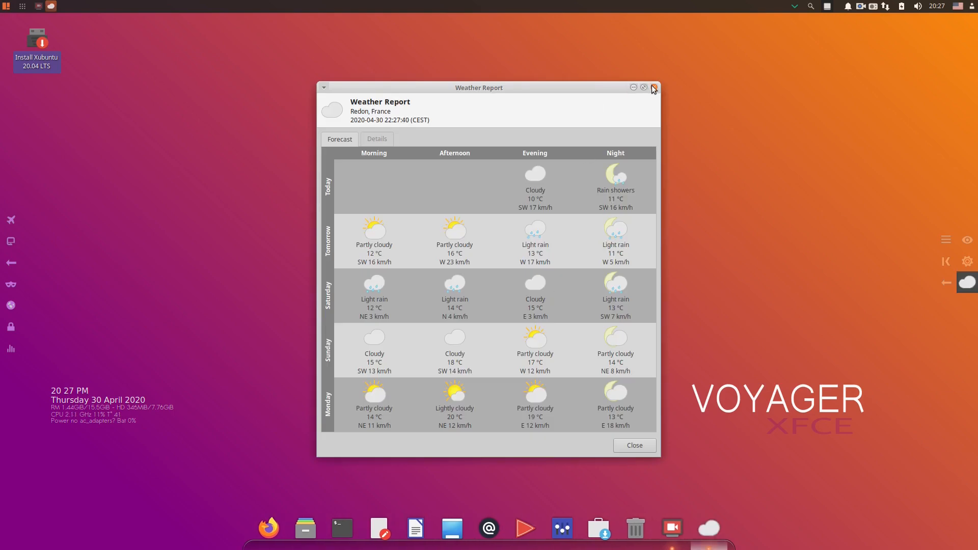
left_click(654, 87)
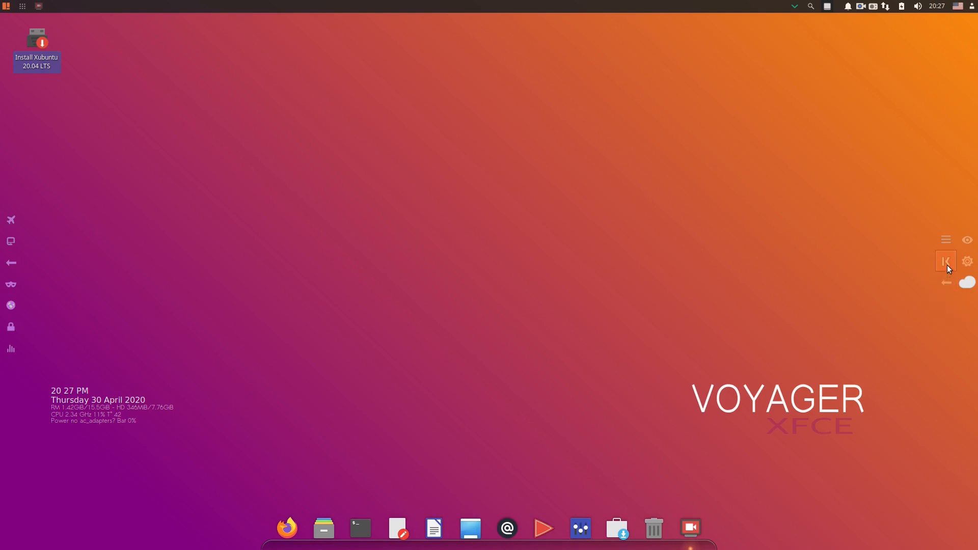
Step: Launch Kodi from the dock, then quit it and close its dock entry
left_click(946, 260)
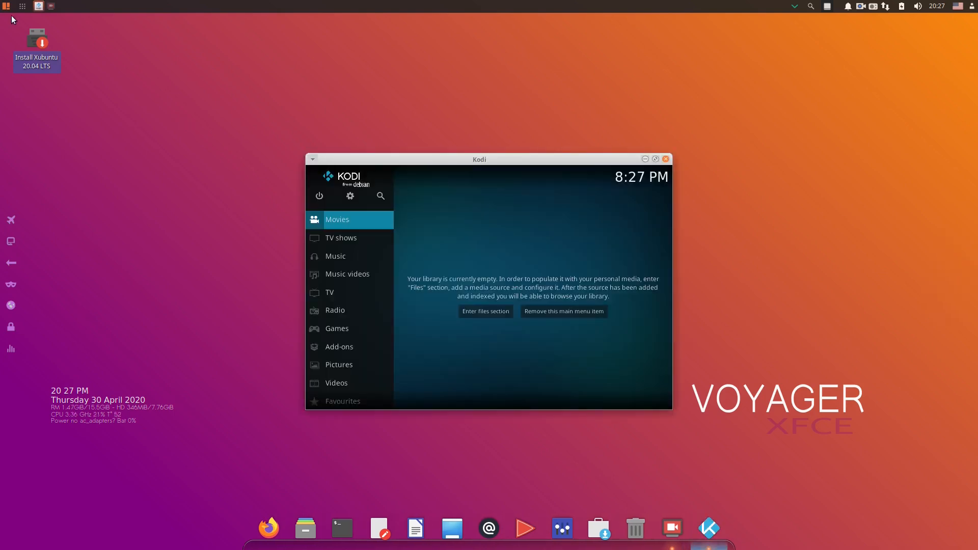
mouse_move(639, 159)
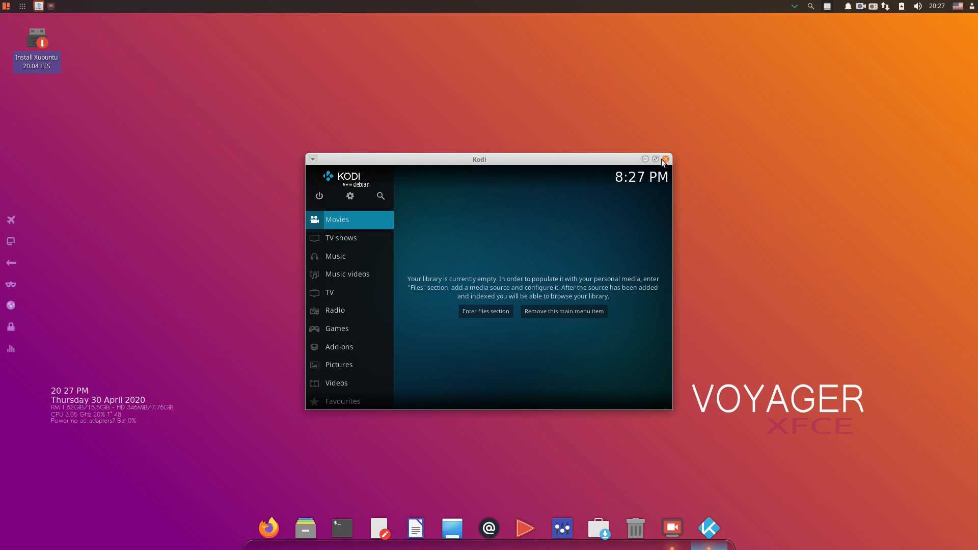
left_click(666, 159)
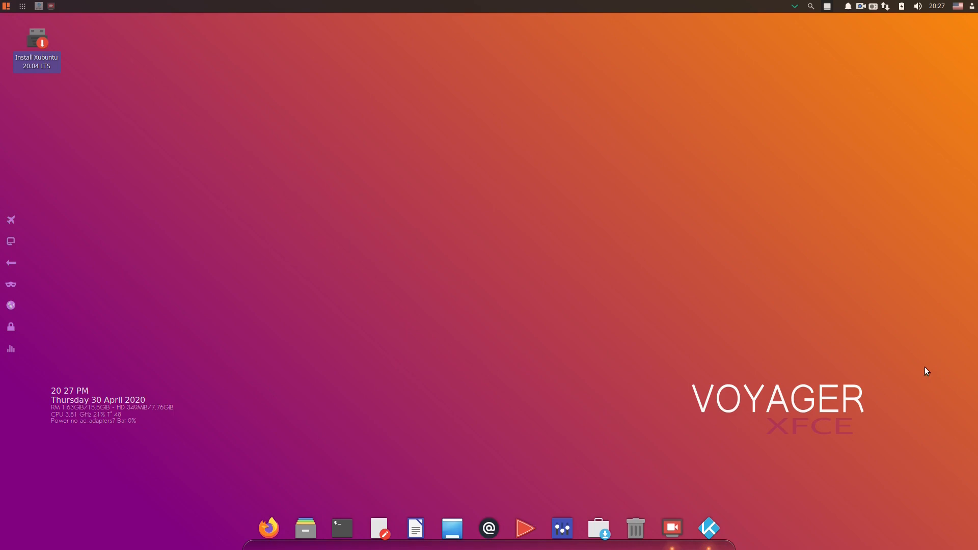
right_click(709, 528)
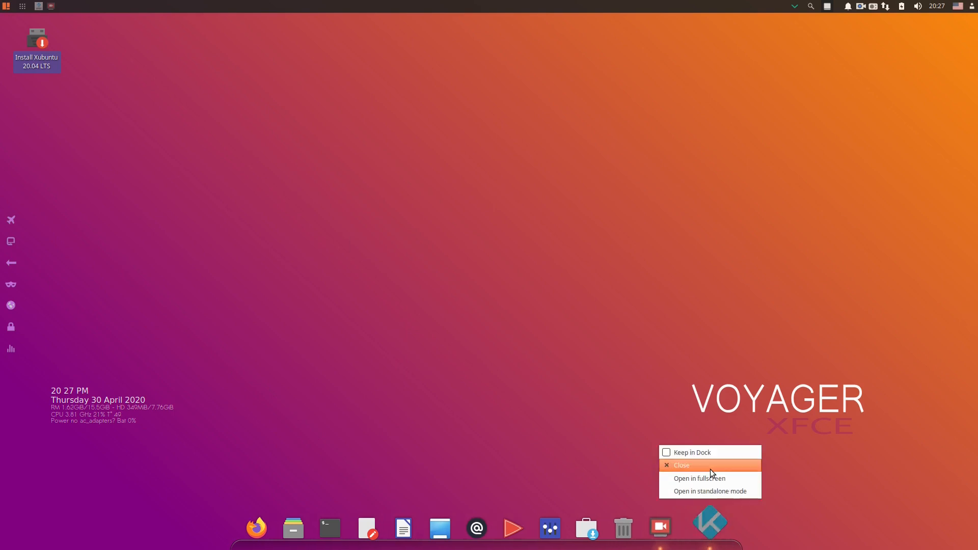
left_click(681, 465)
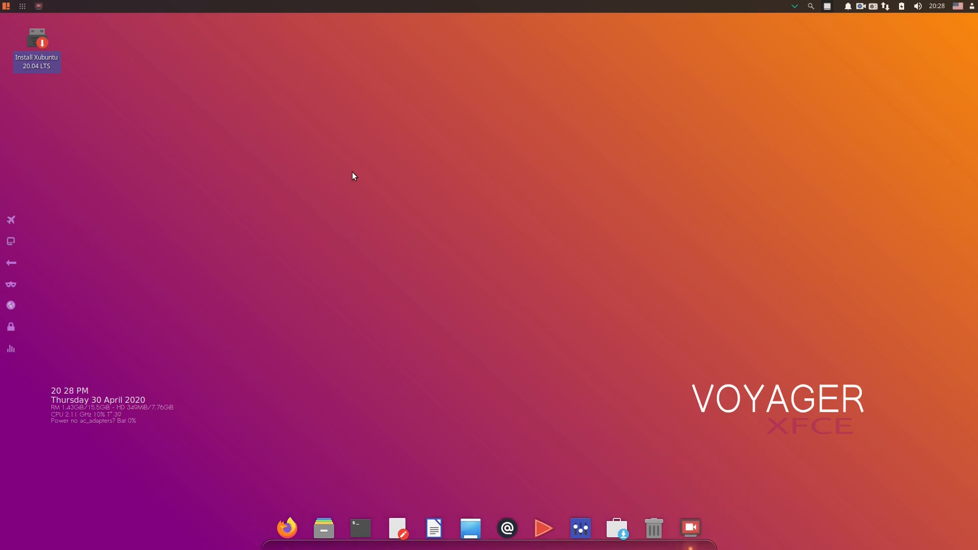
mouse_move(45, 99)
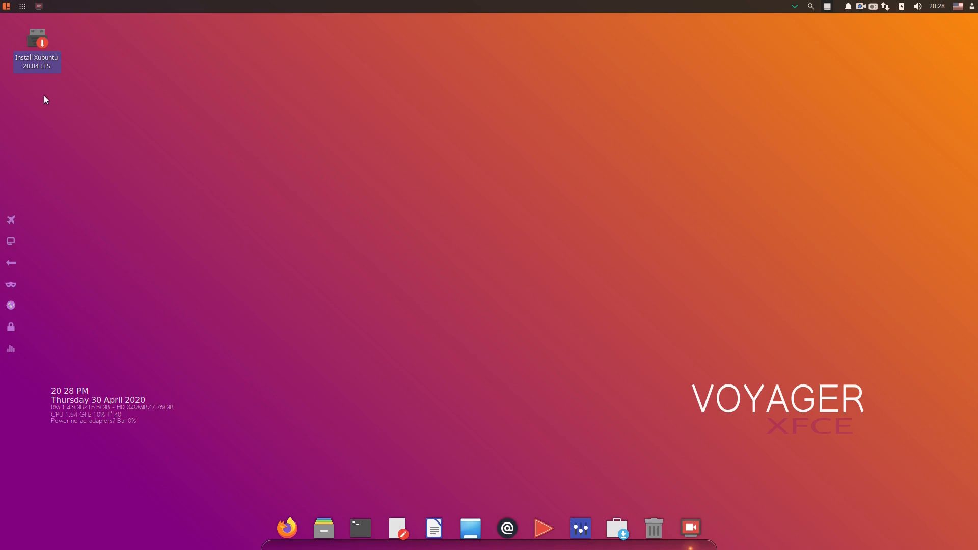
mouse_move(345, 149)
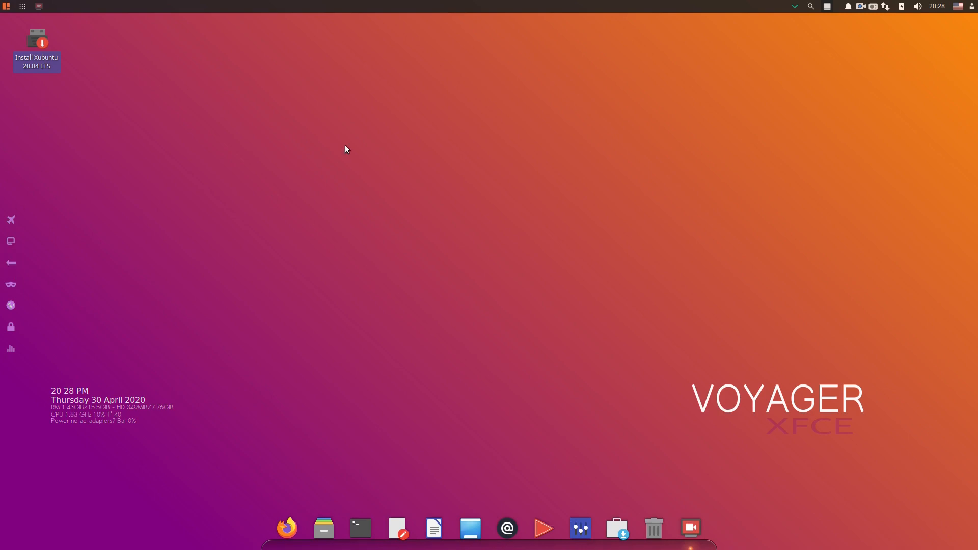
mouse_move(357, 43)
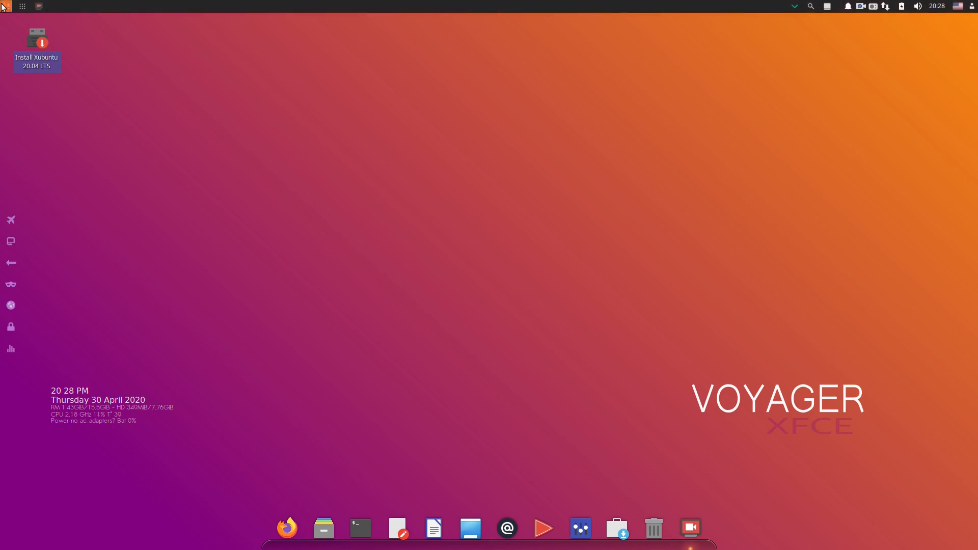
left_click(5, 5)
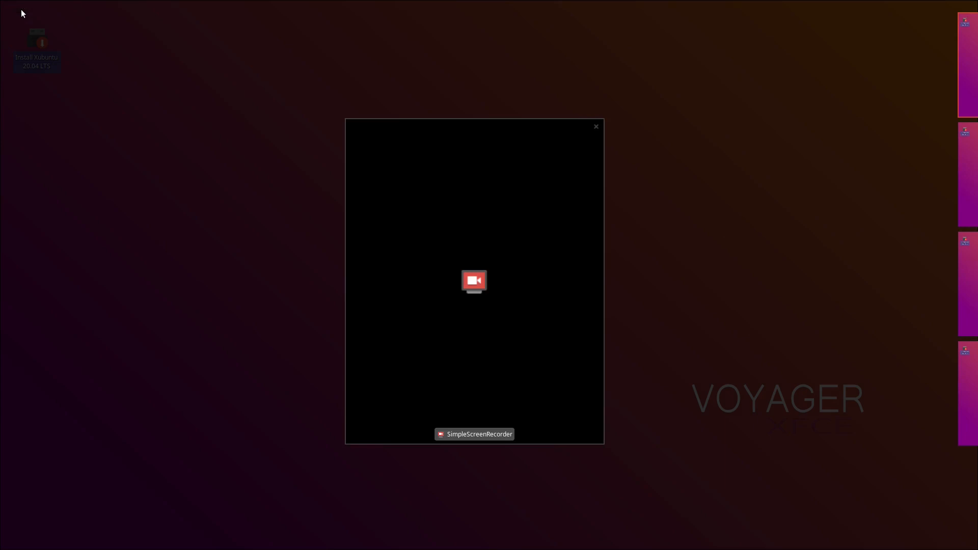
mouse_move(208, 98)
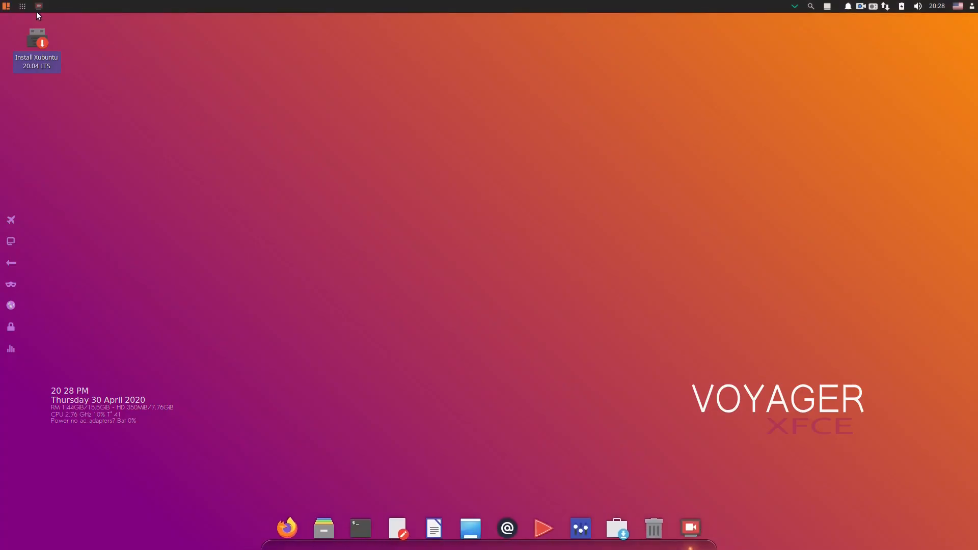
mouse_move(41, 6)
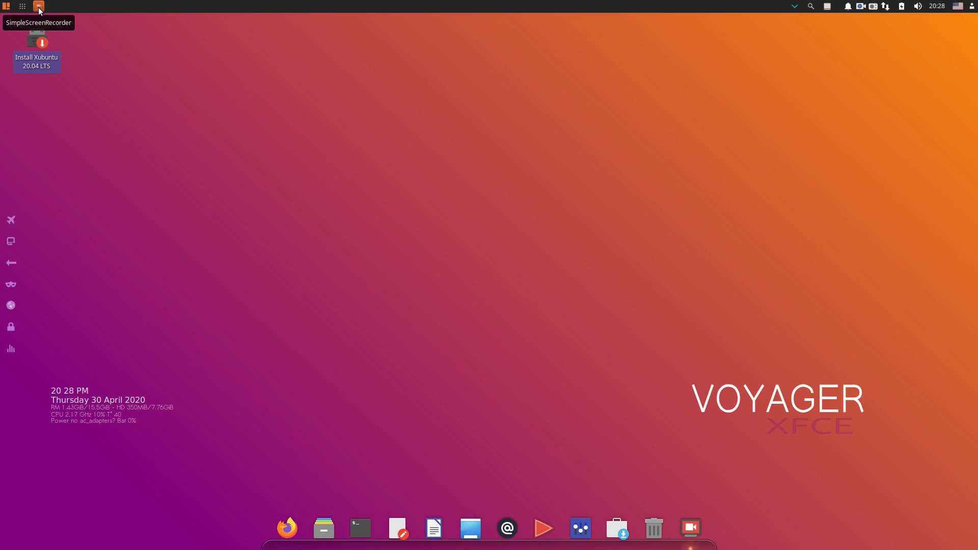
left_click(37, 6)
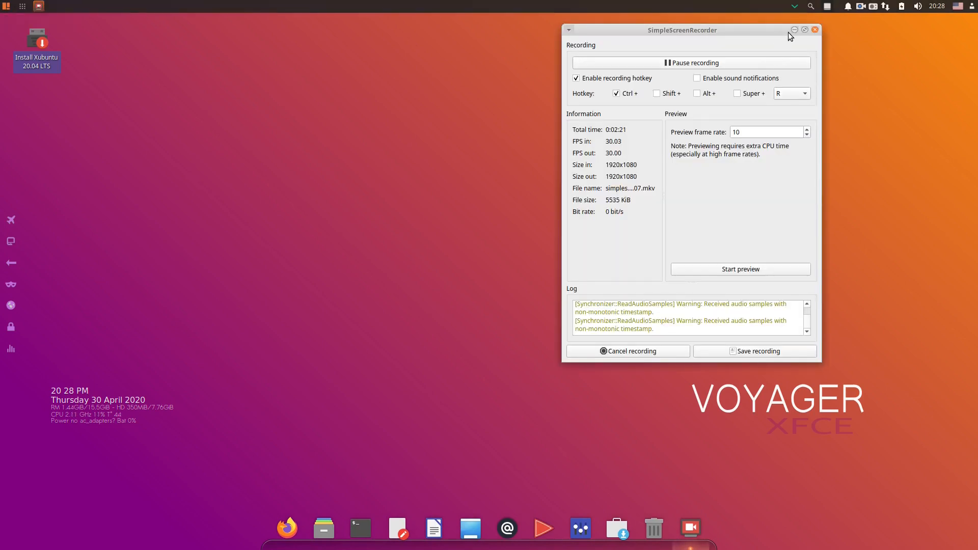
left_click(818, 29)
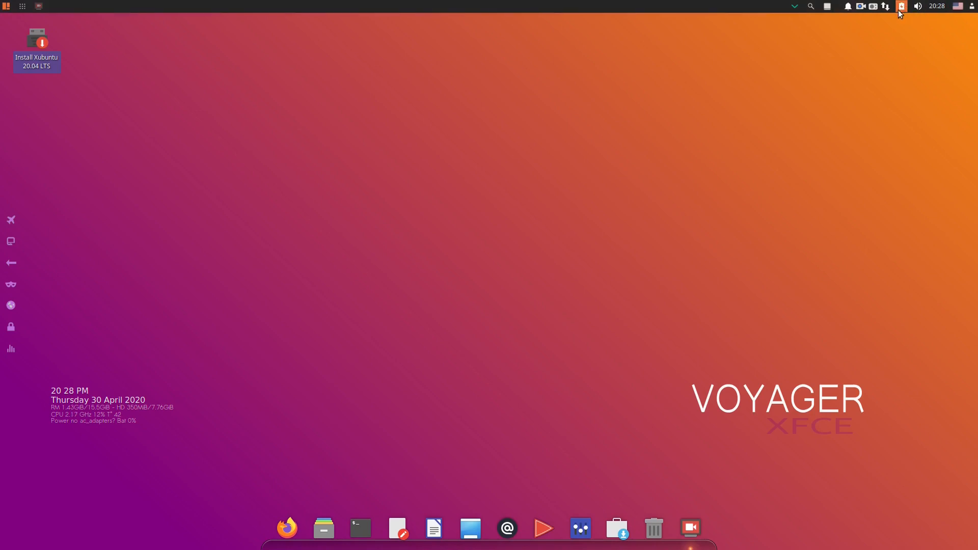
left_click(874, 5)
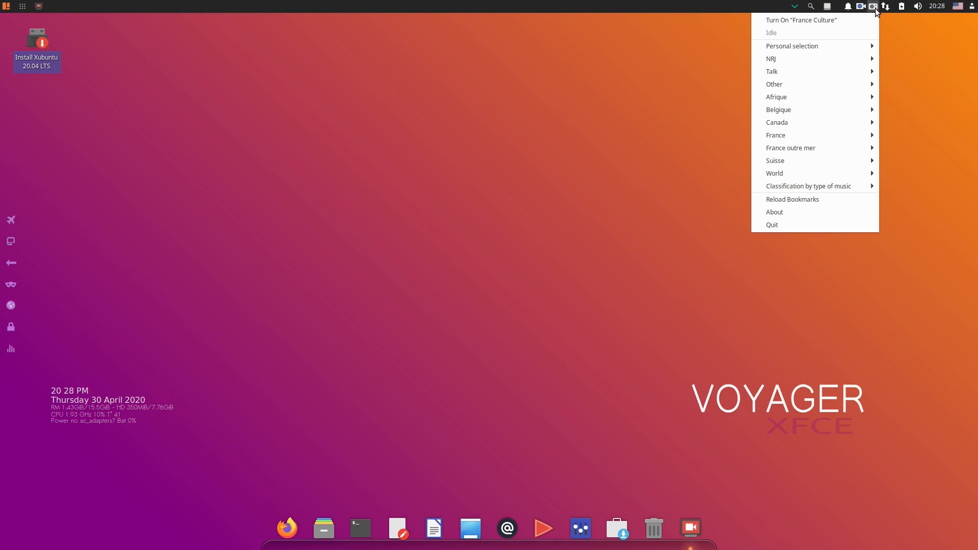
mouse_move(794, 46)
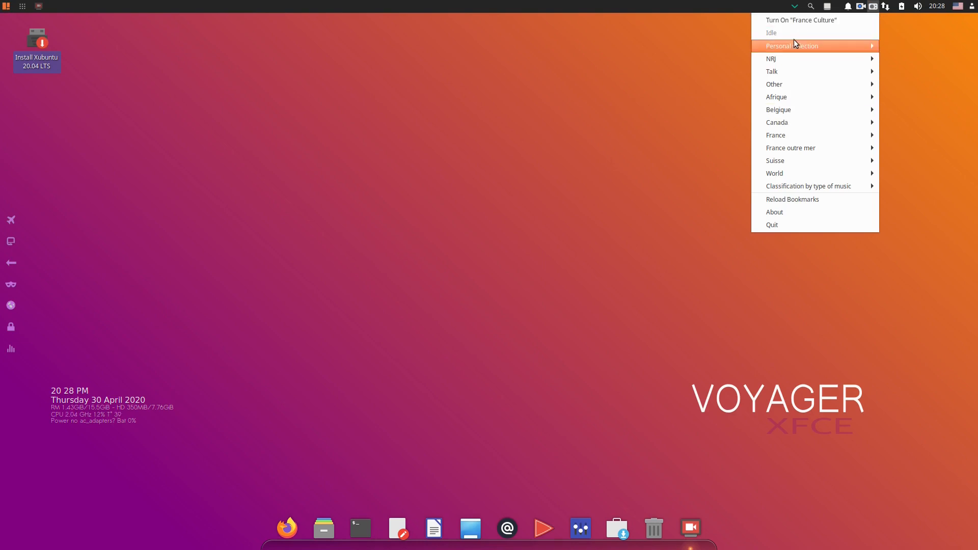
mouse_move(826, 263)
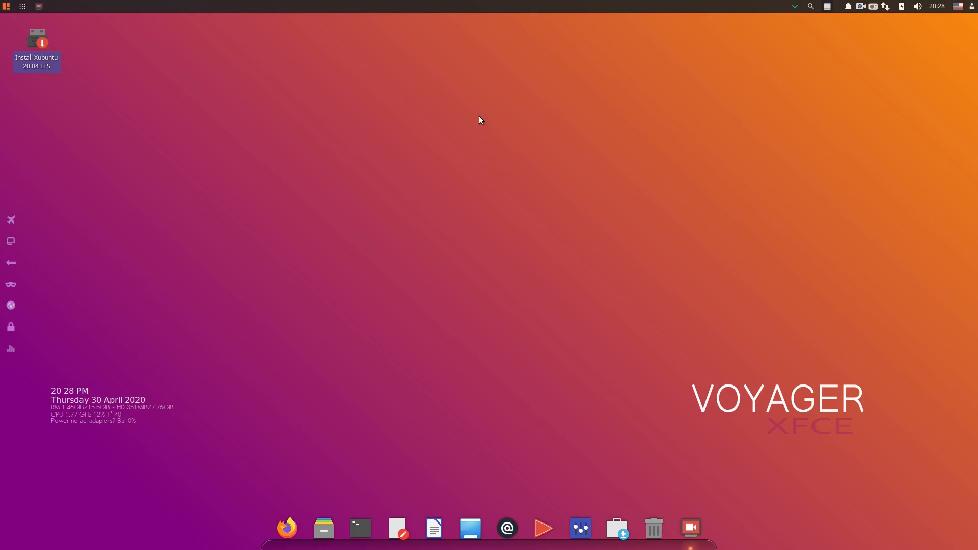
Step: Open the desktop right-click menu and expand its Applications category list
right_click(480, 119)
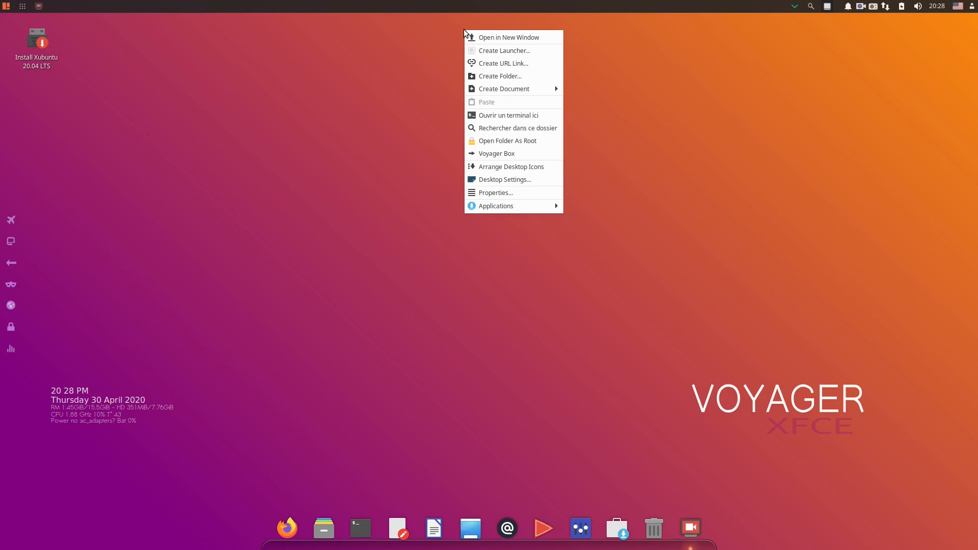
mouse_move(521, 110)
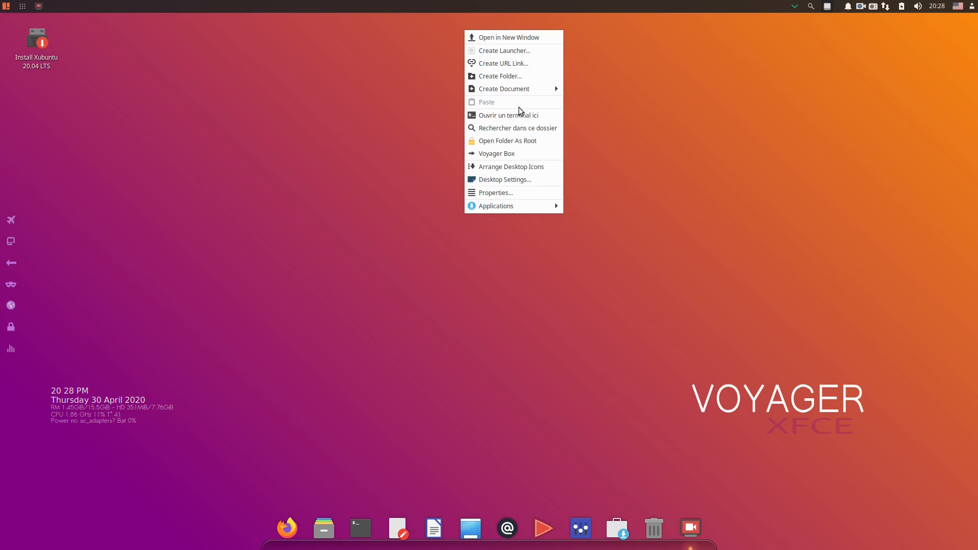
left_click(496, 206)
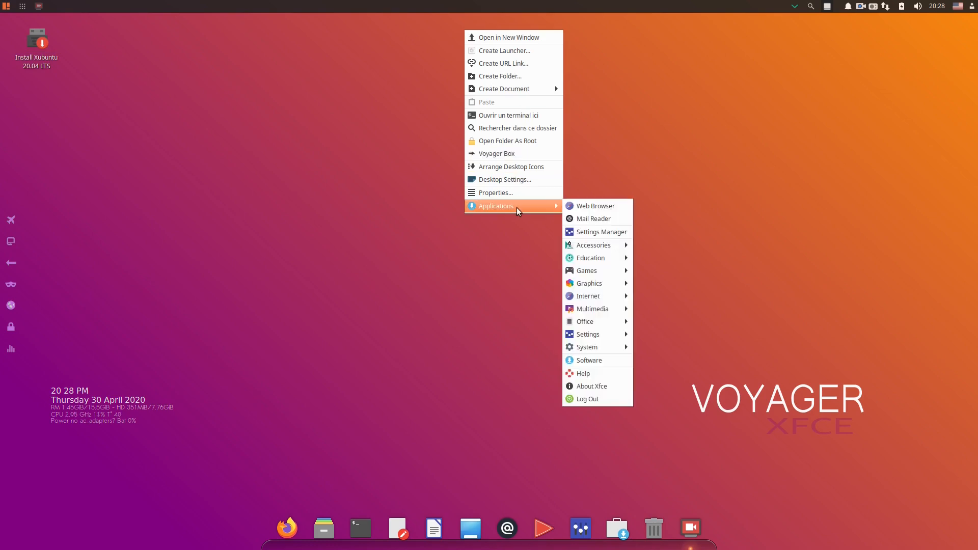
mouse_move(582, 207)
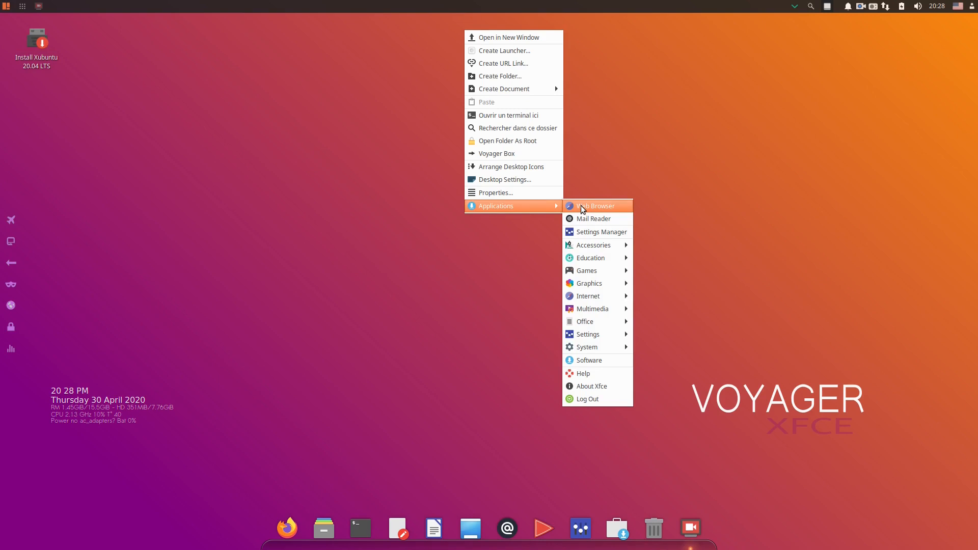
mouse_move(591, 232)
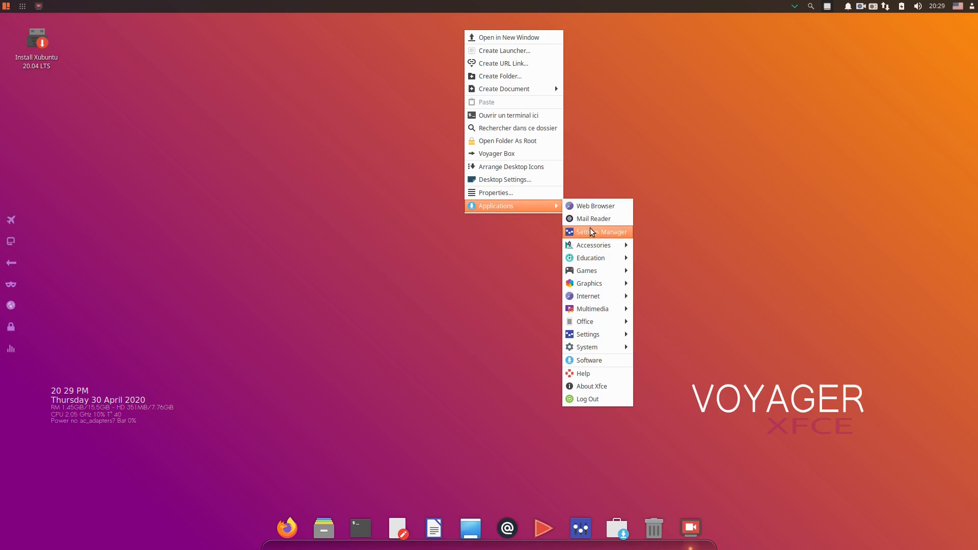
mouse_move(592, 246)
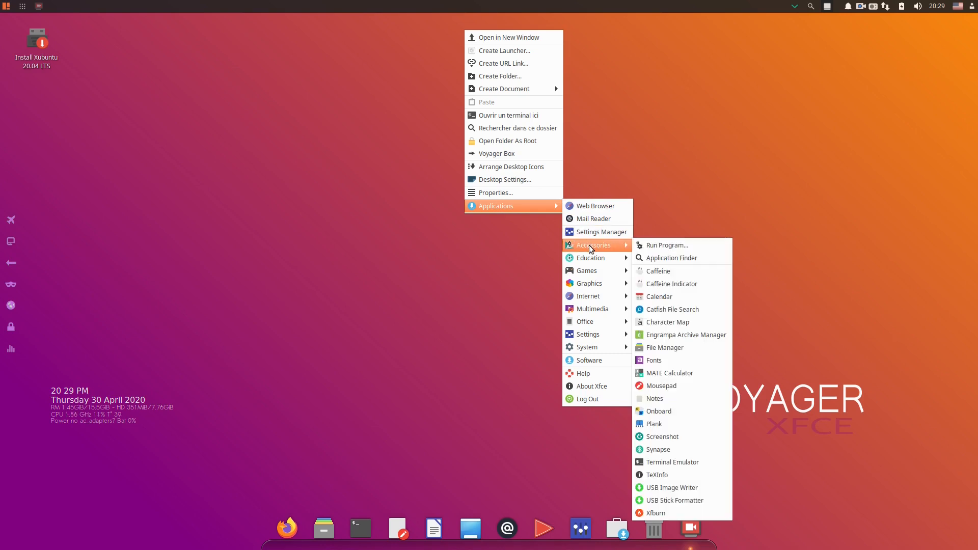
mouse_move(672, 271)
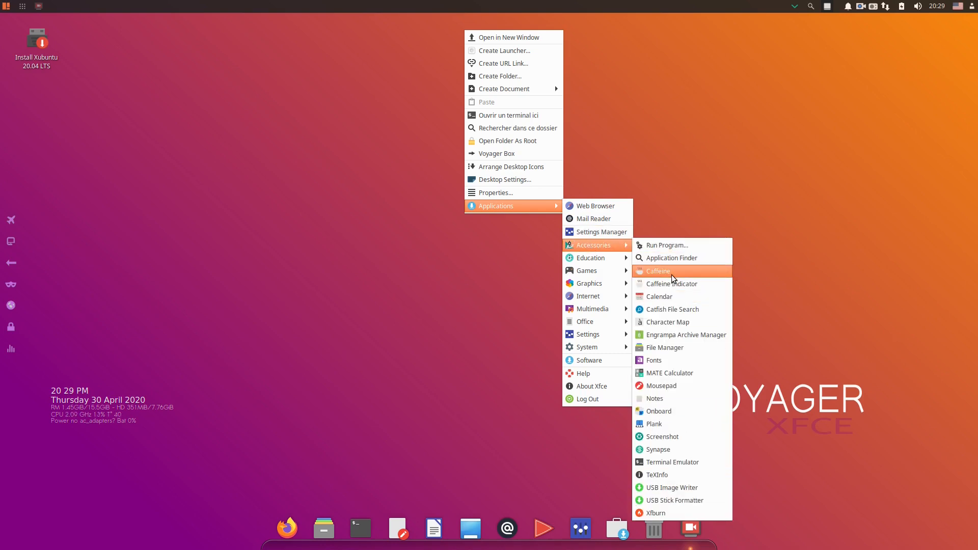
mouse_move(661, 276)
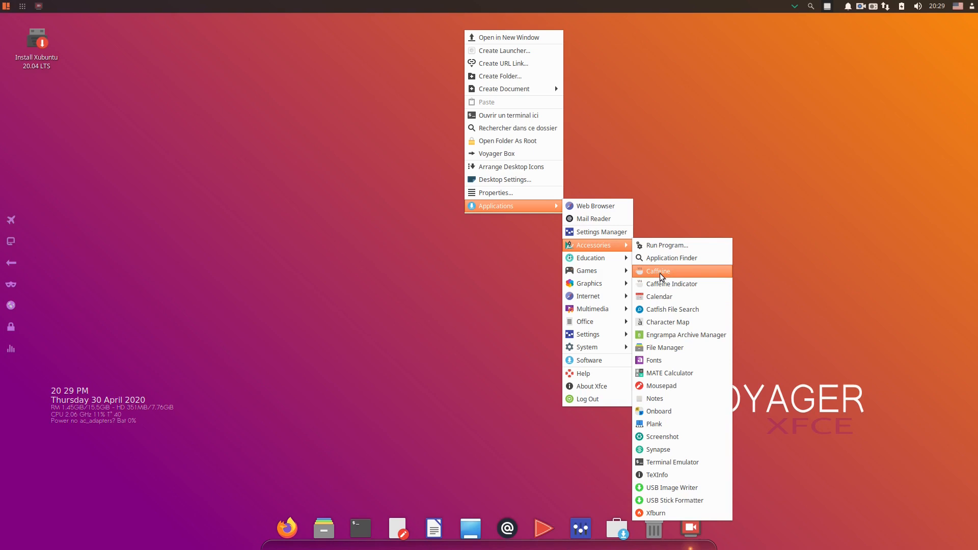
mouse_move(673, 428)
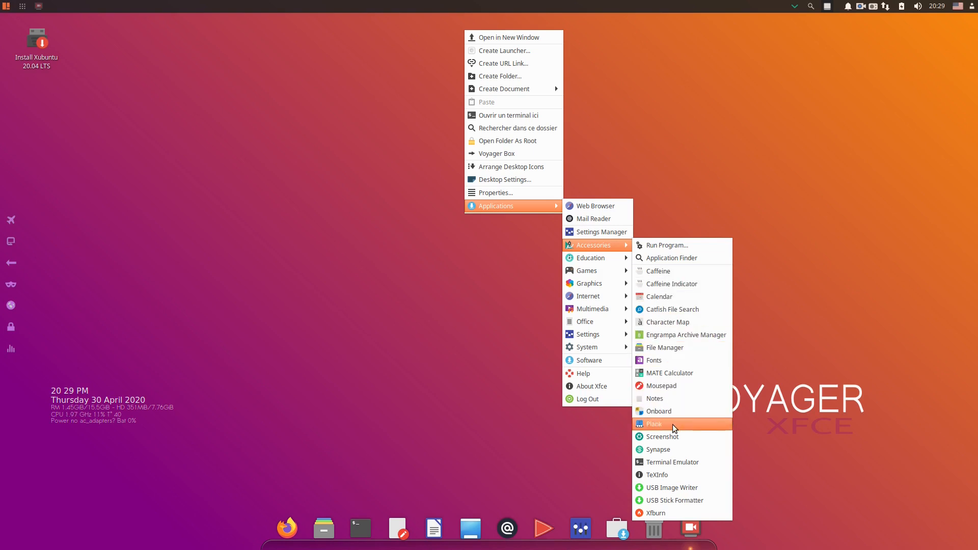
mouse_move(673, 453)
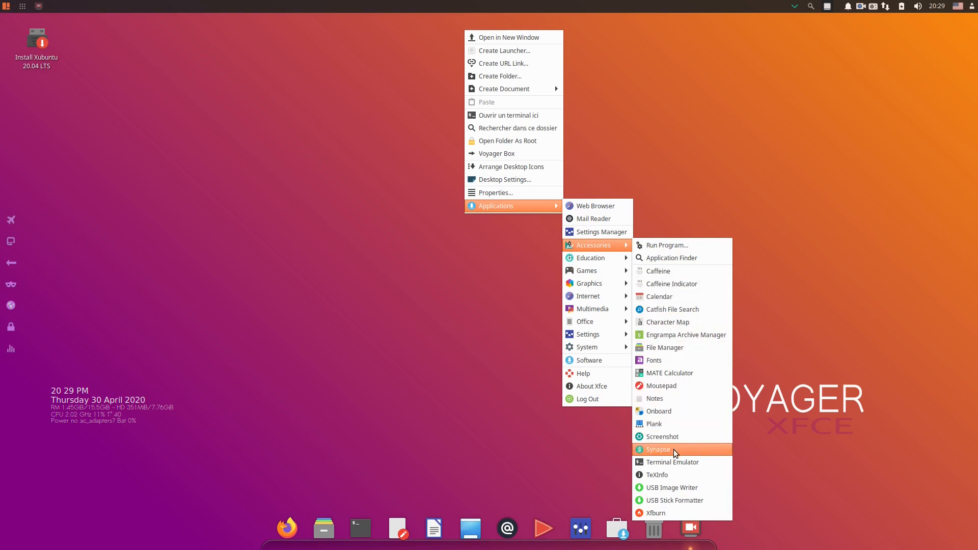
mouse_move(587, 270)
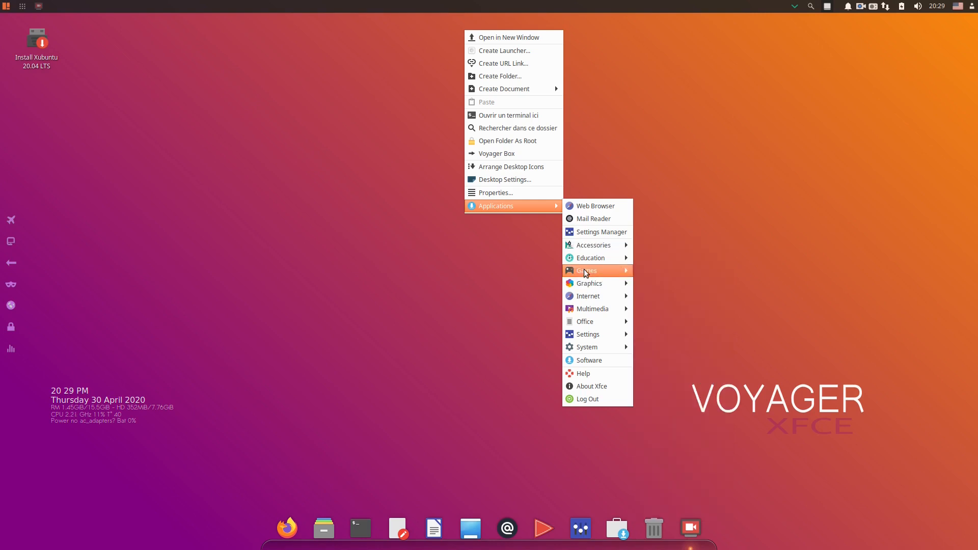
mouse_move(613, 272)
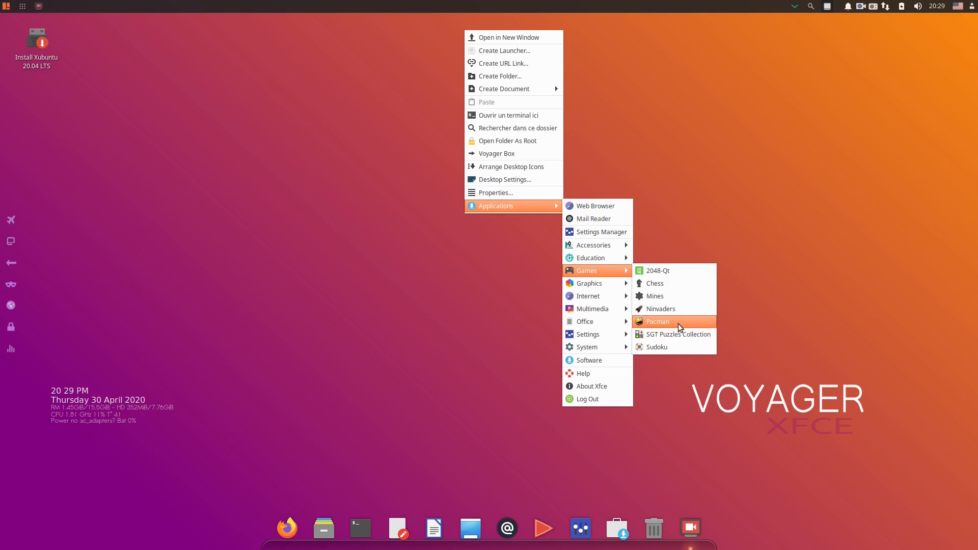
mouse_move(611, 283)
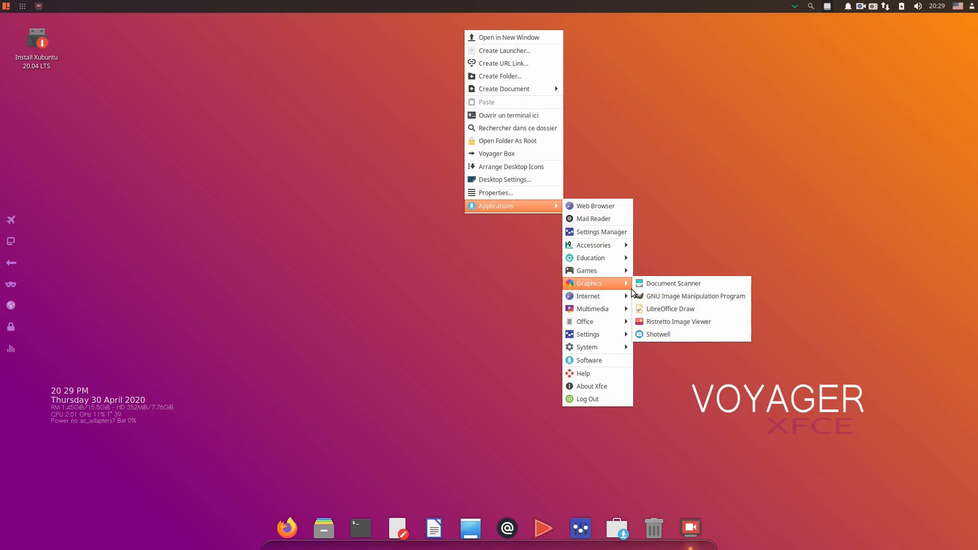
mouse_move(611, 301)
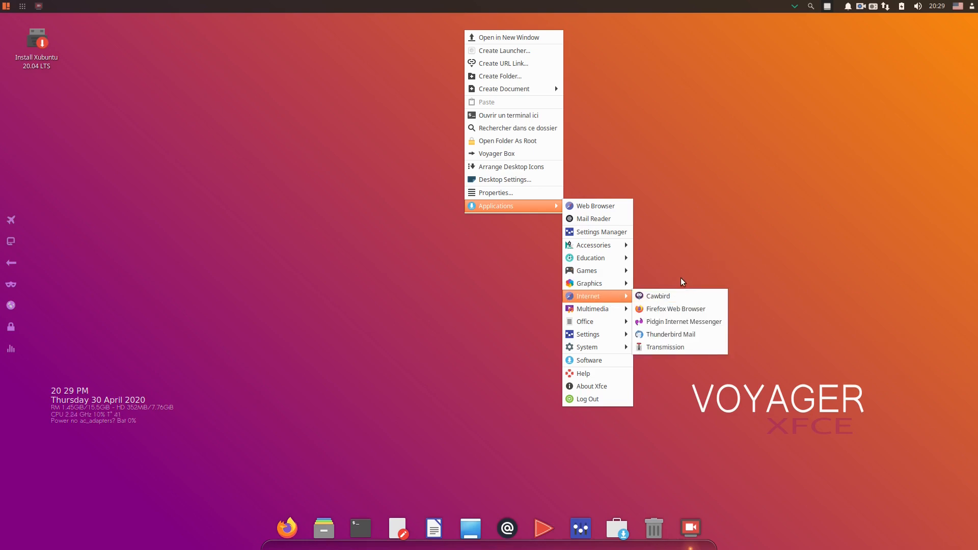
mouse_move(675, 330)
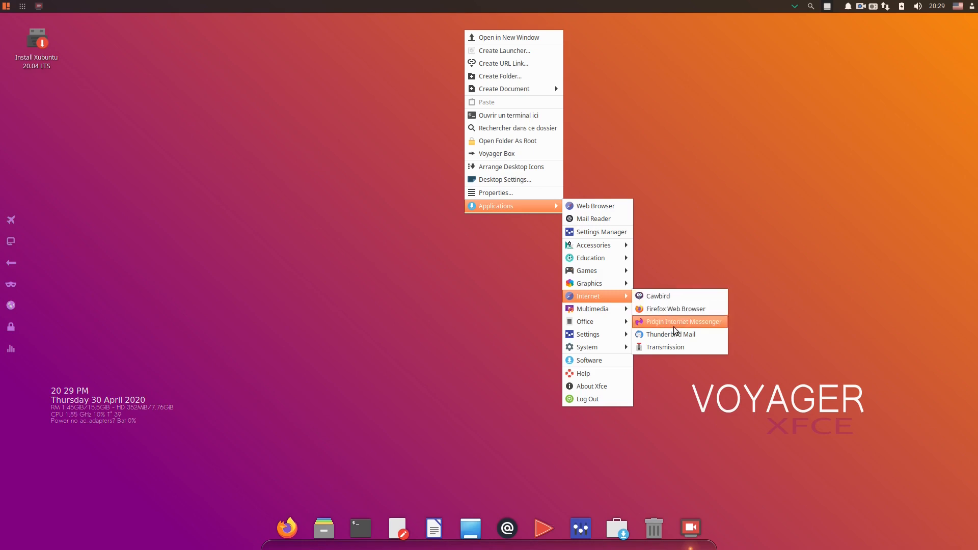
mouse_move(689, 334)
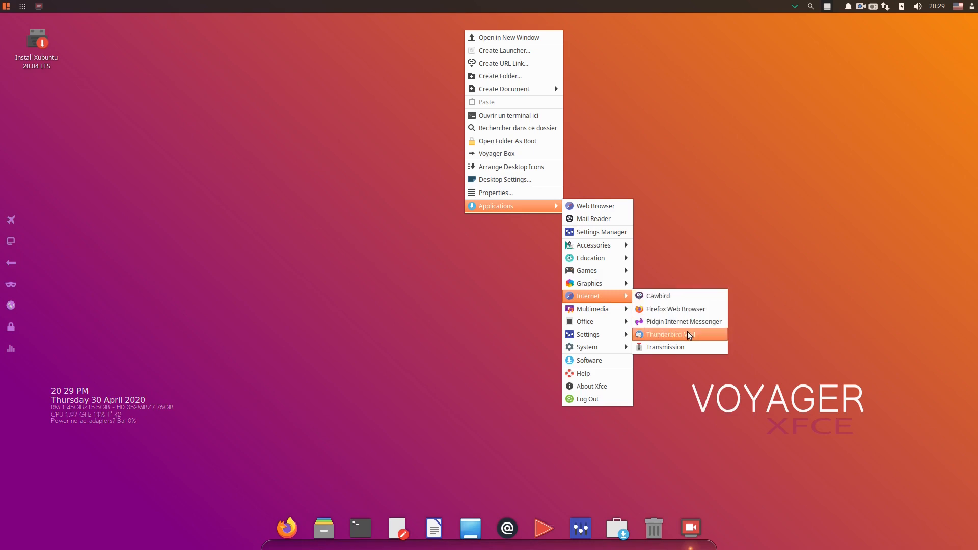
mouse_move(605, 314)
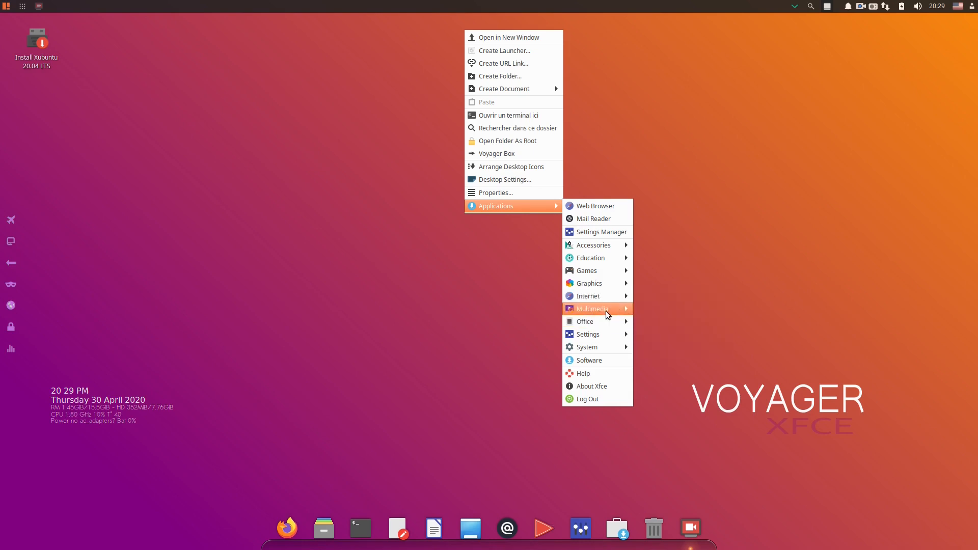
mouse_move(592, 309)
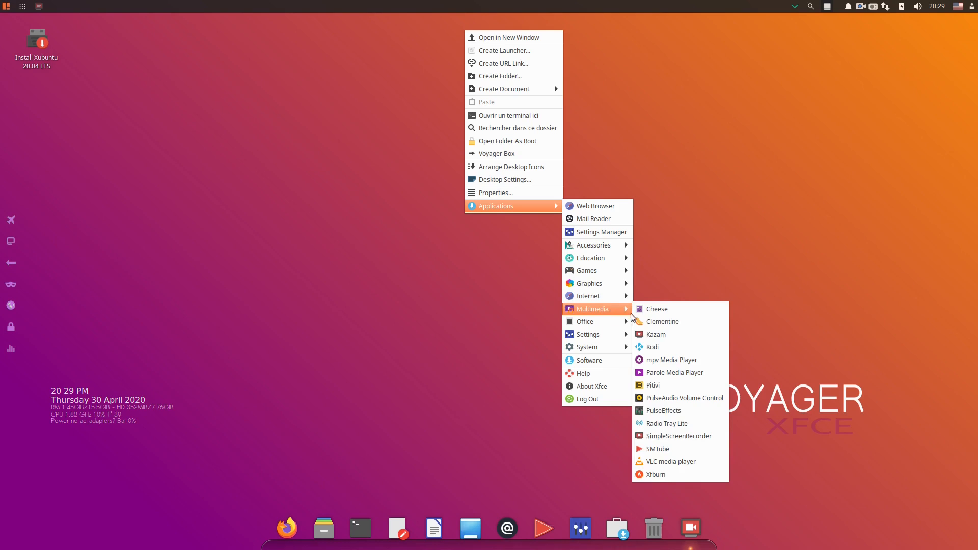
mouse_move(615, 311)
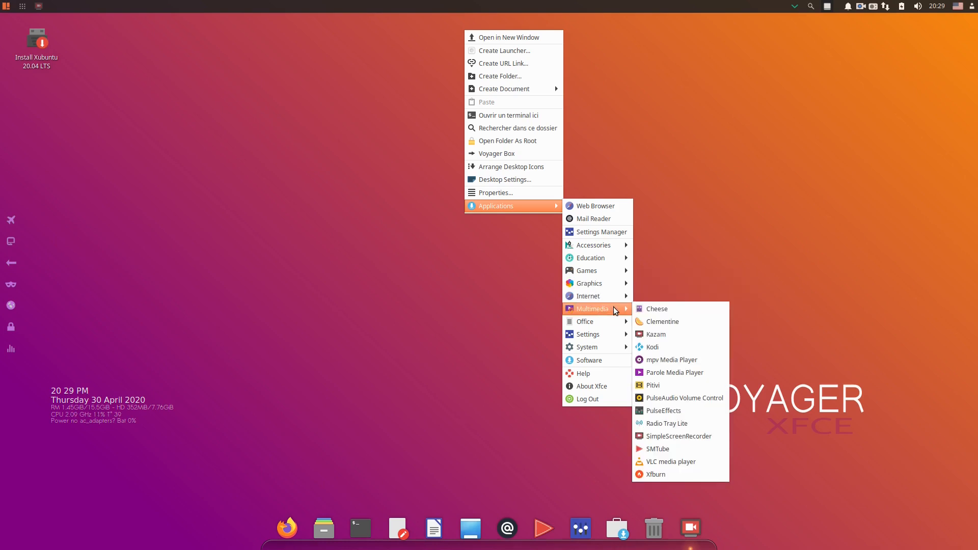
mouse_move(668, 321)
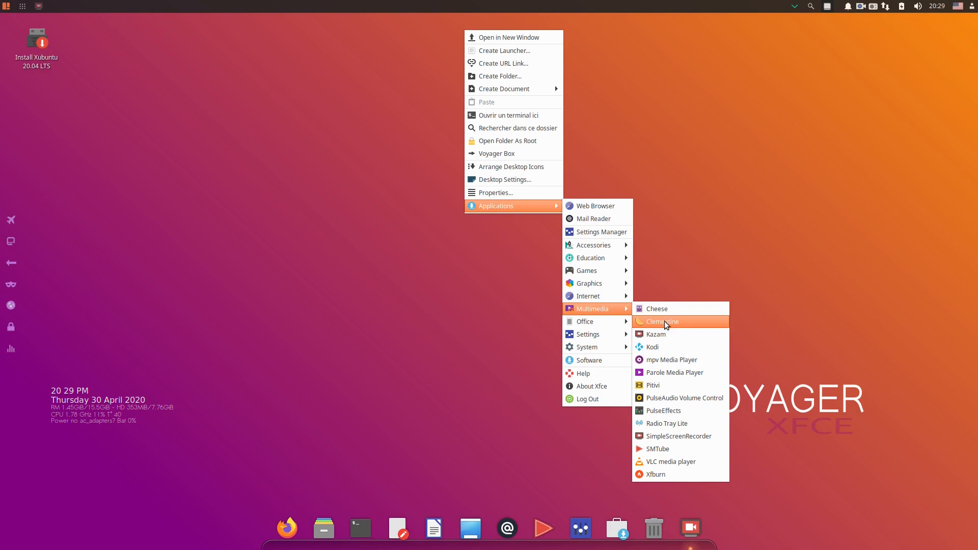
mouse_move(667, 337)
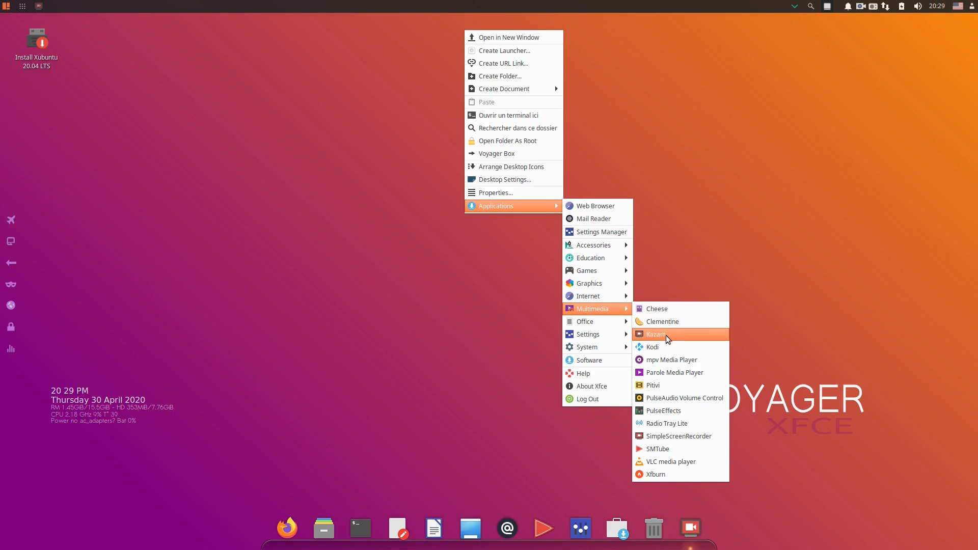
mouse_move(665, 347)
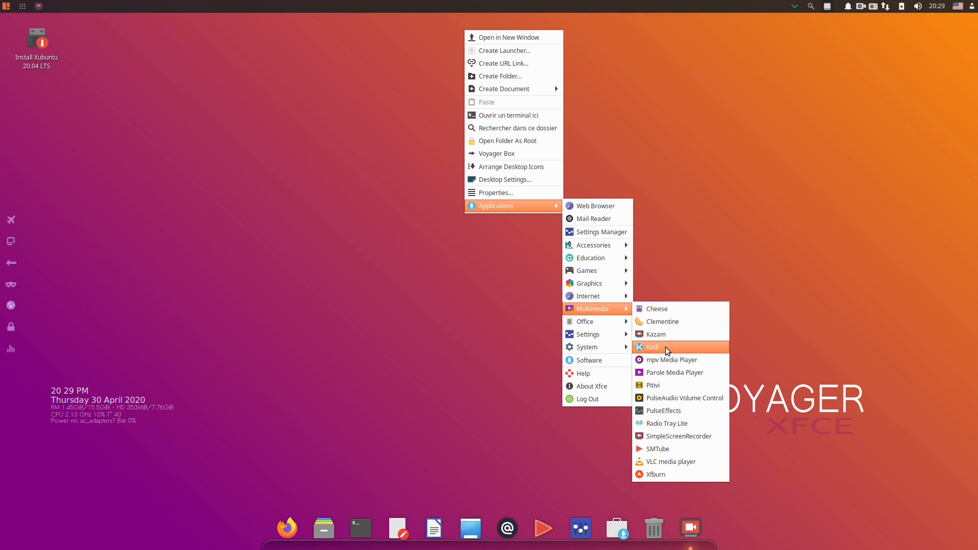
mouse_move(673, 363)
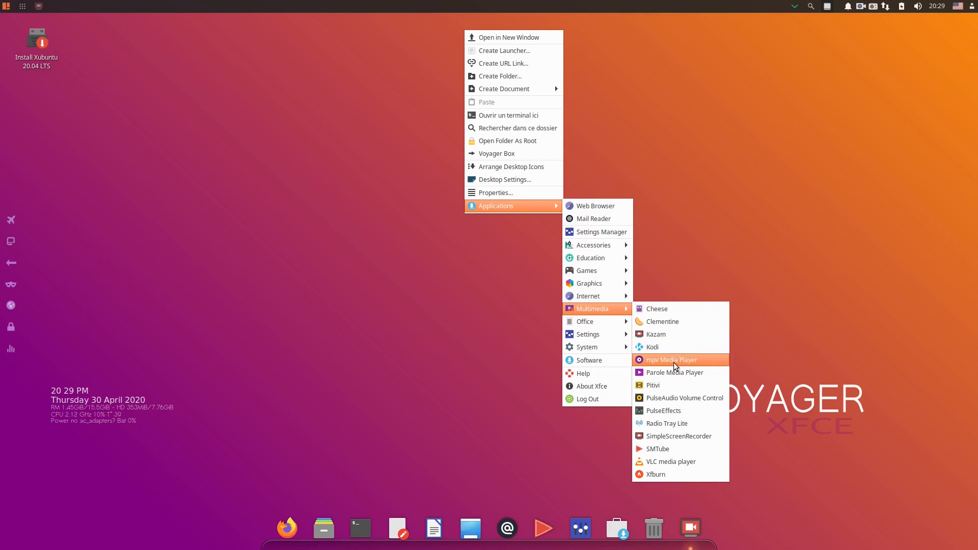
mouse_move(680, 377)
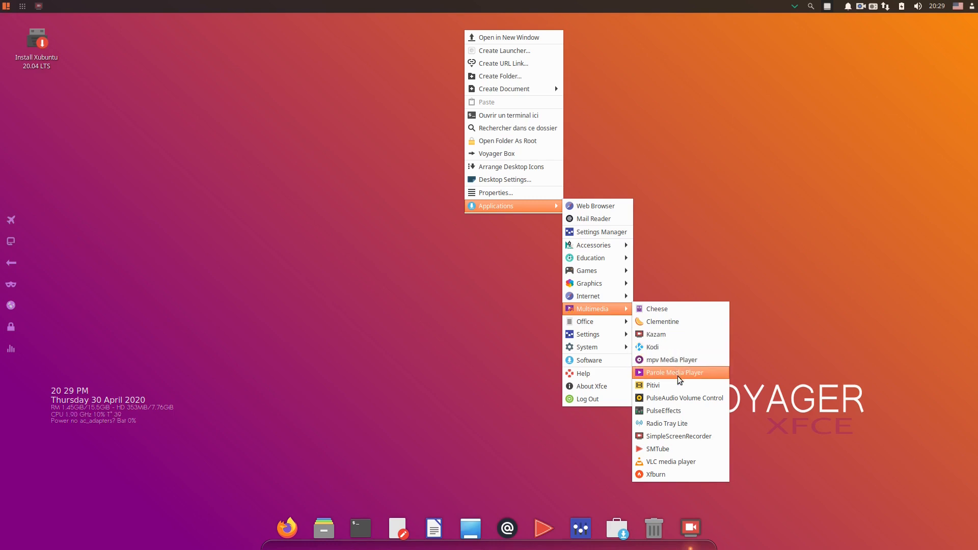
mouse_move(680, 385)
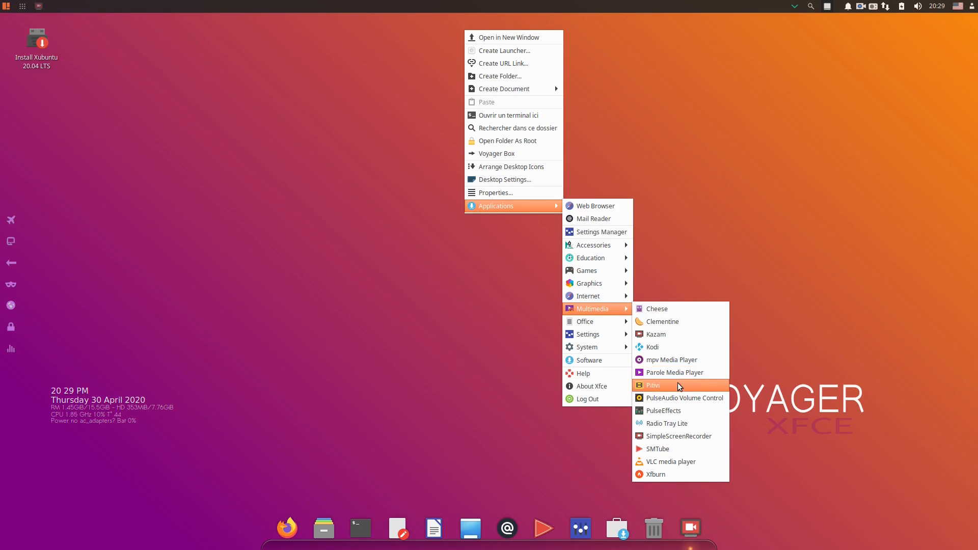
mouse_move(680, 398)
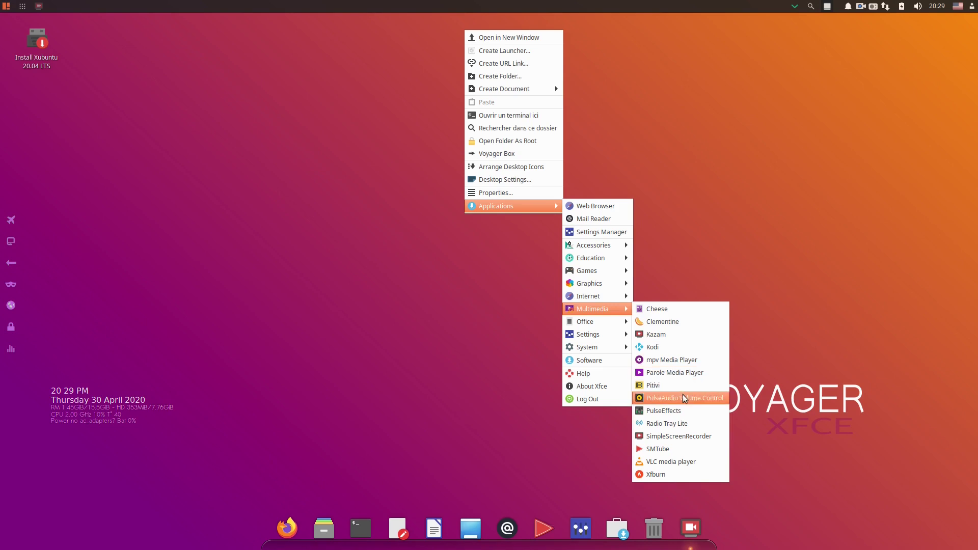
mouse_move(680, 410)
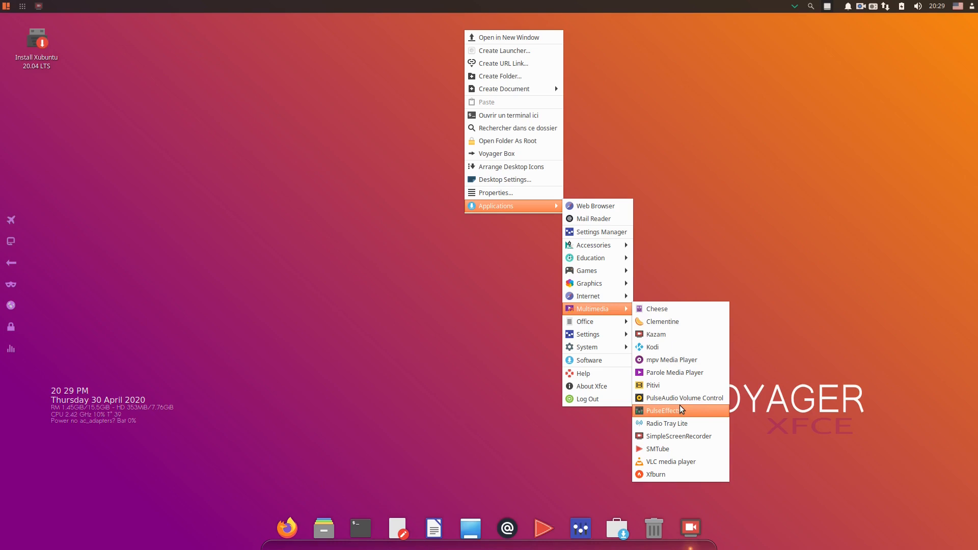
mouse_move(682, 424)
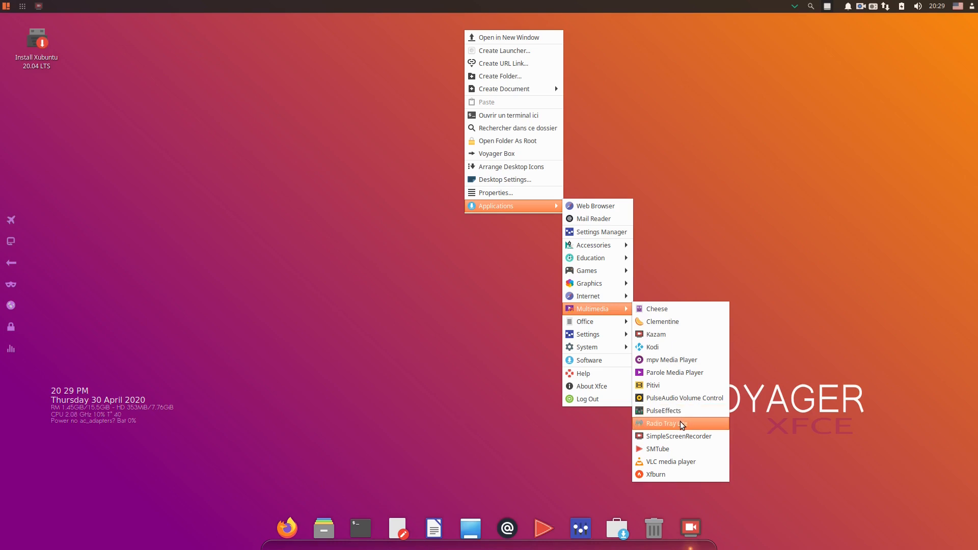
mouse_move(663, 451)
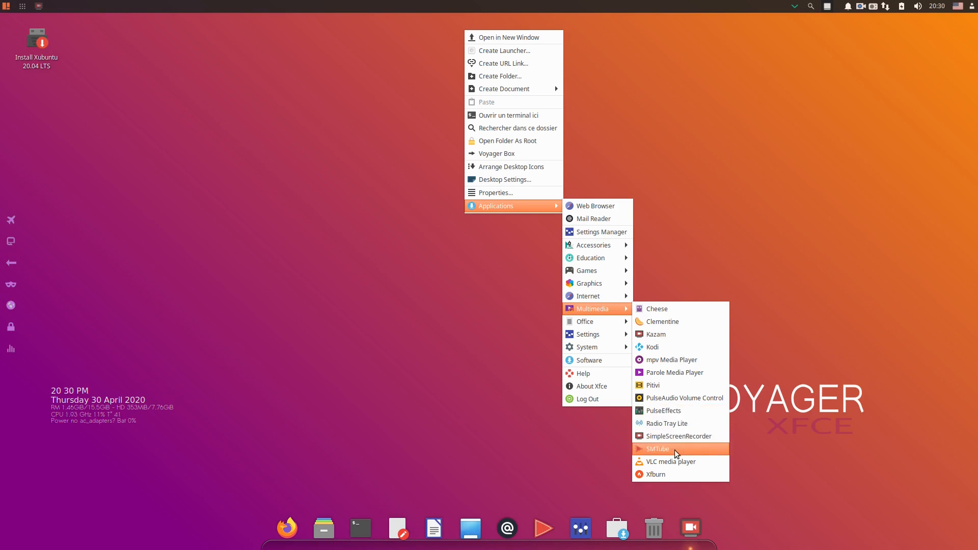
mouse_move(669, 480)
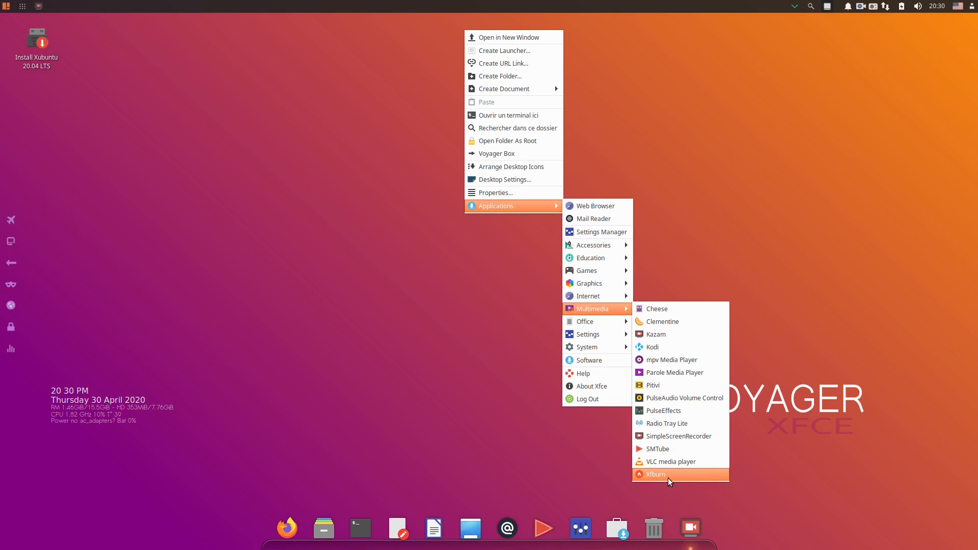
mouse_move(668, 463)
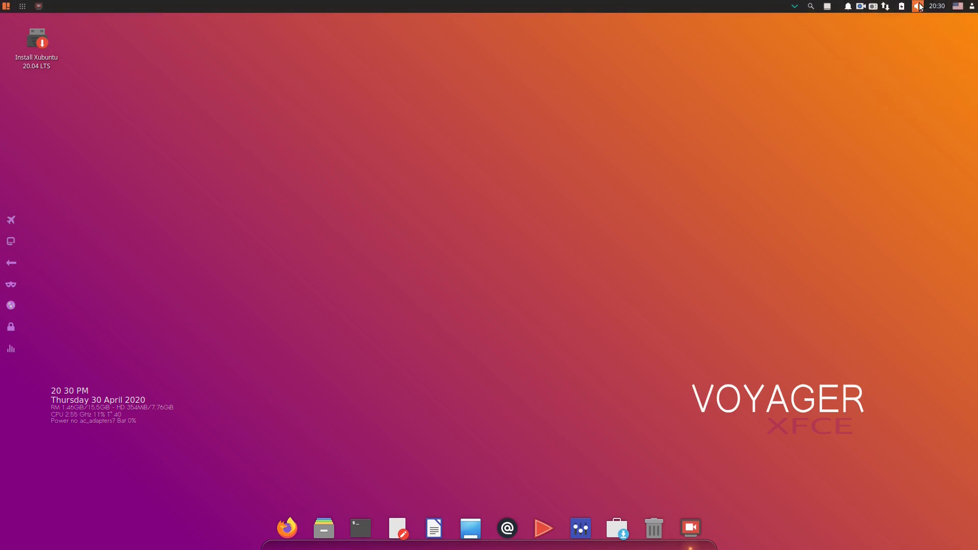
left_click(920, 6)
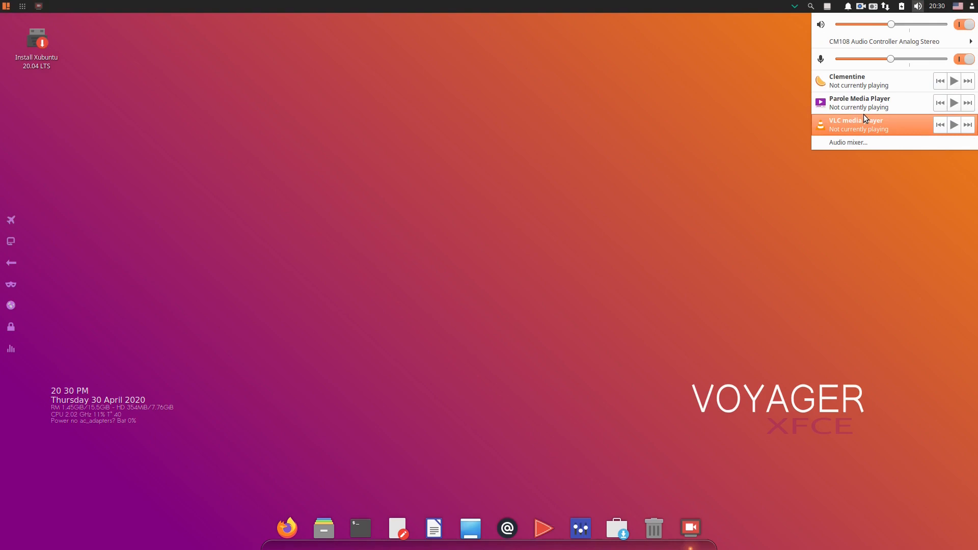
mouse_move(864, 80)
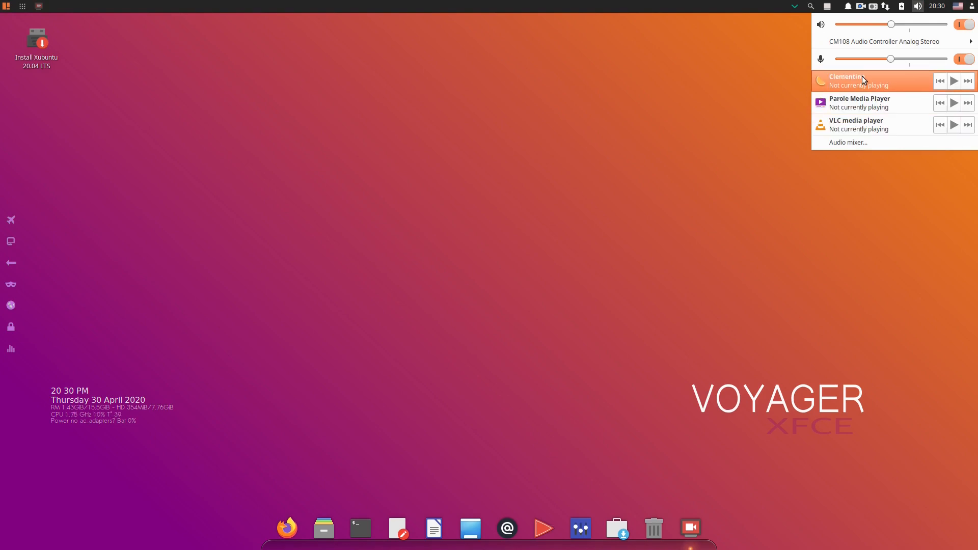
mouse_move(866, 123)
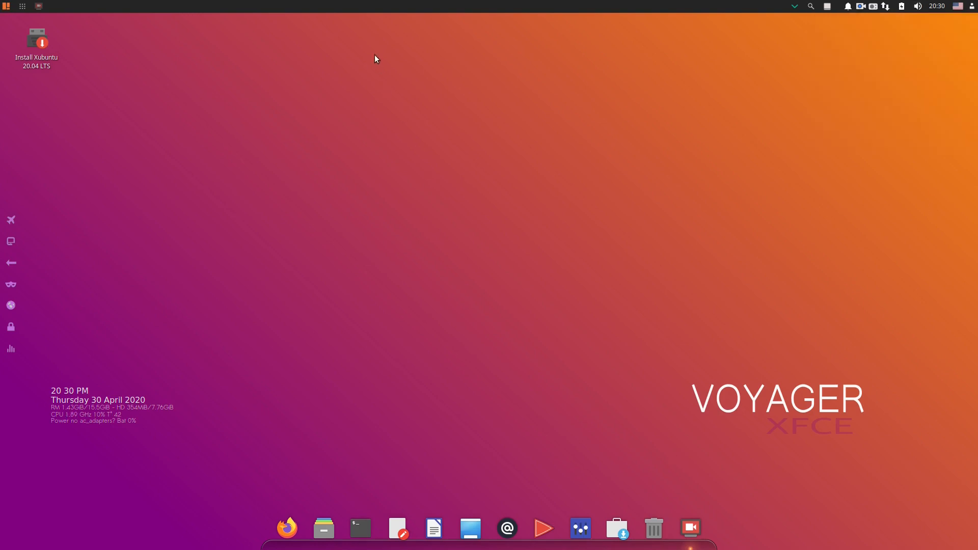
Step: Browse the Settings and System submenus in the desktop menu, then launch Software
right_click(375, 58)
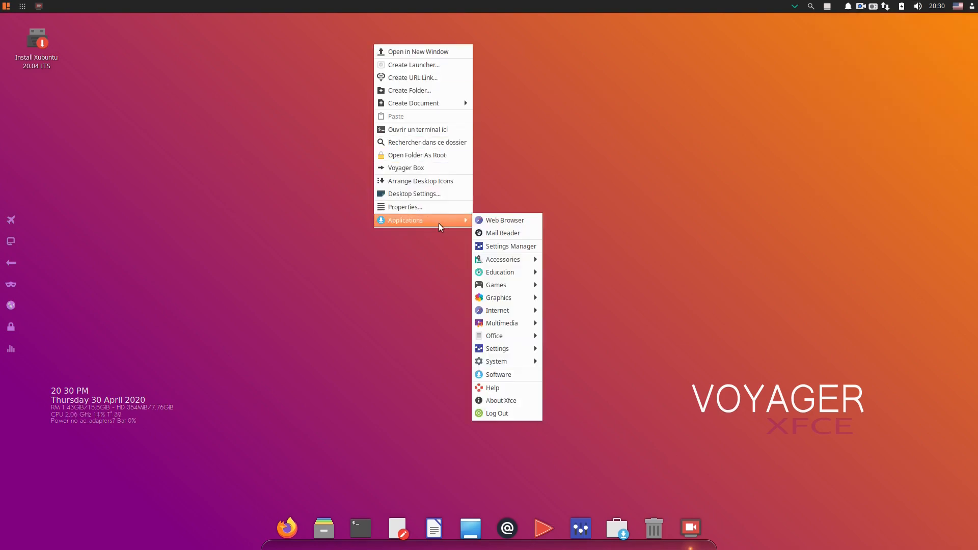
mouse_move(494, 336)
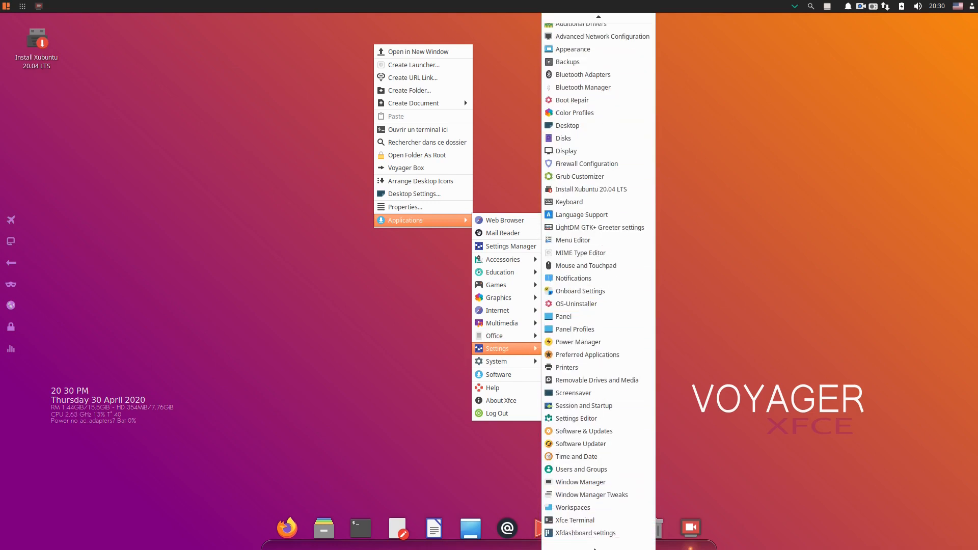
mouse_move(601, 164)
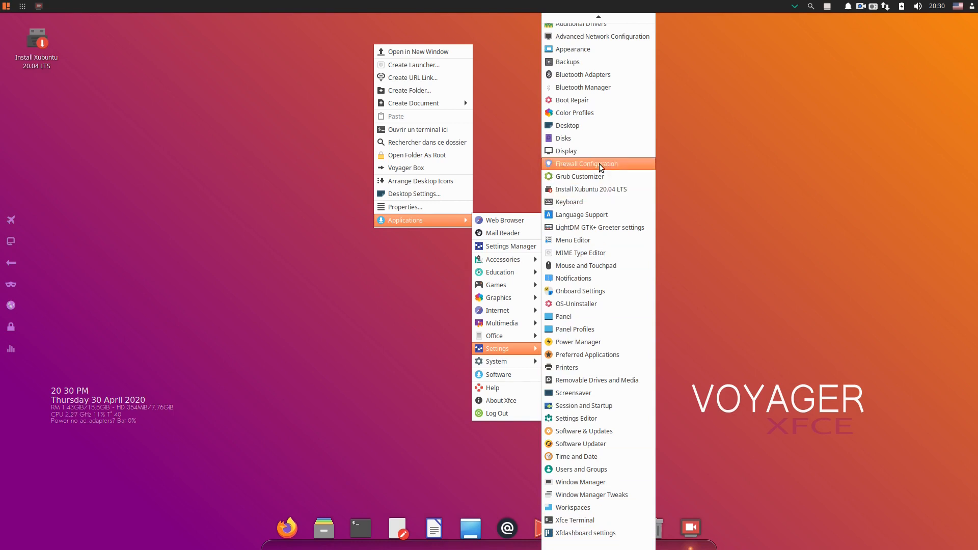
mouse_move(589, 178)
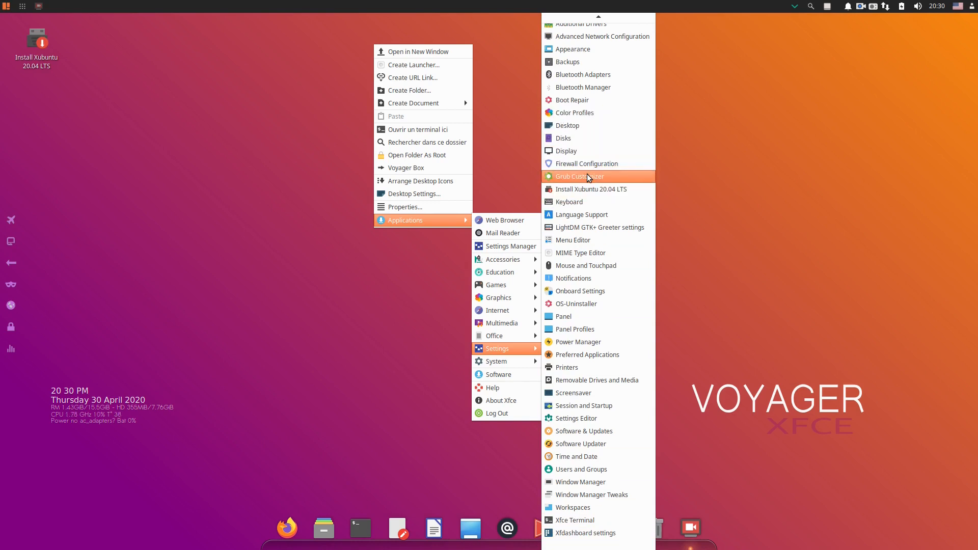
mouse_move(594, 402)
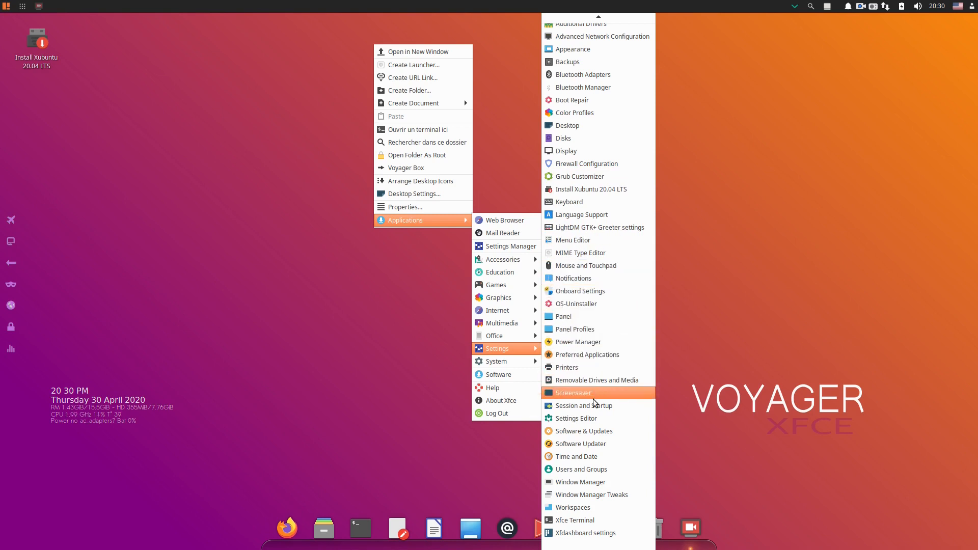
mouse_move(566, 368)
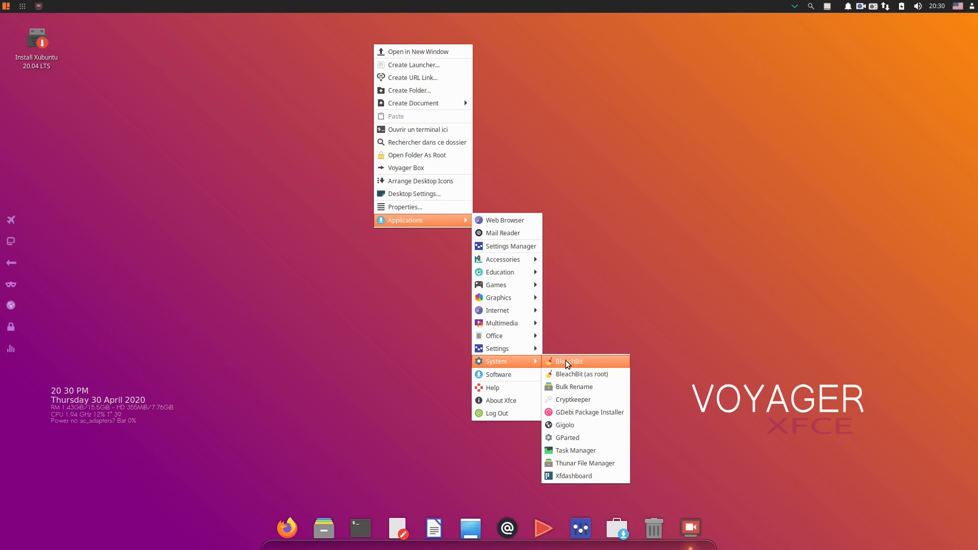
mouse_move(573, 373)
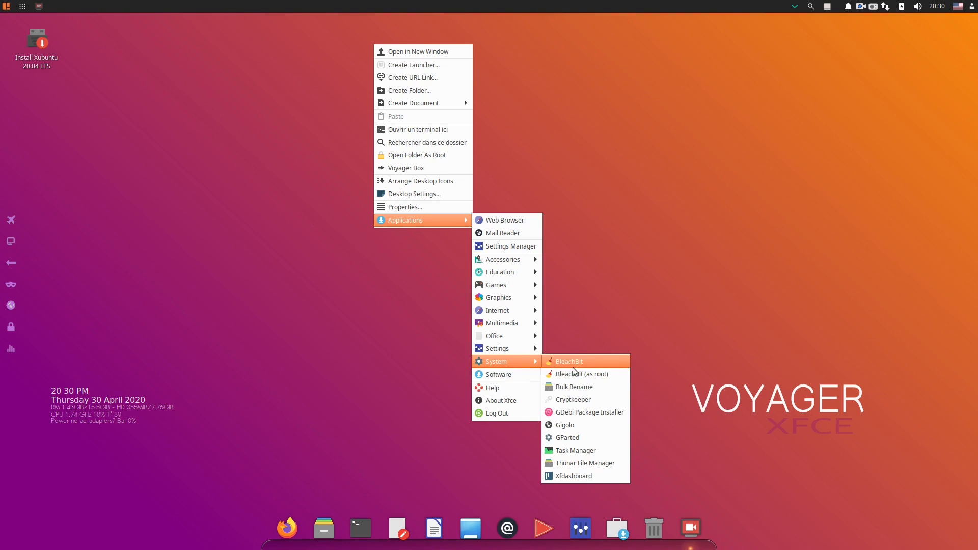
mouse_move(585, 415)
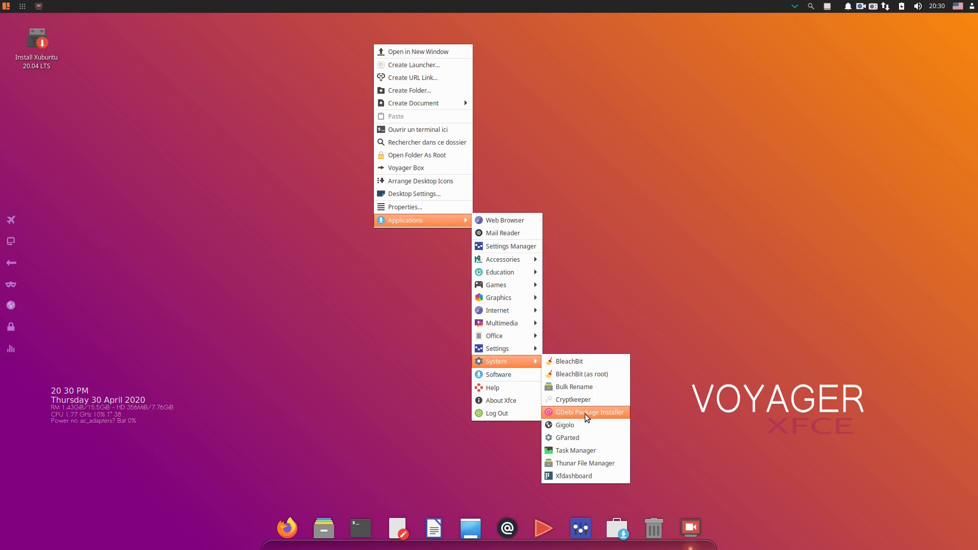
mouse_move(512, 378)
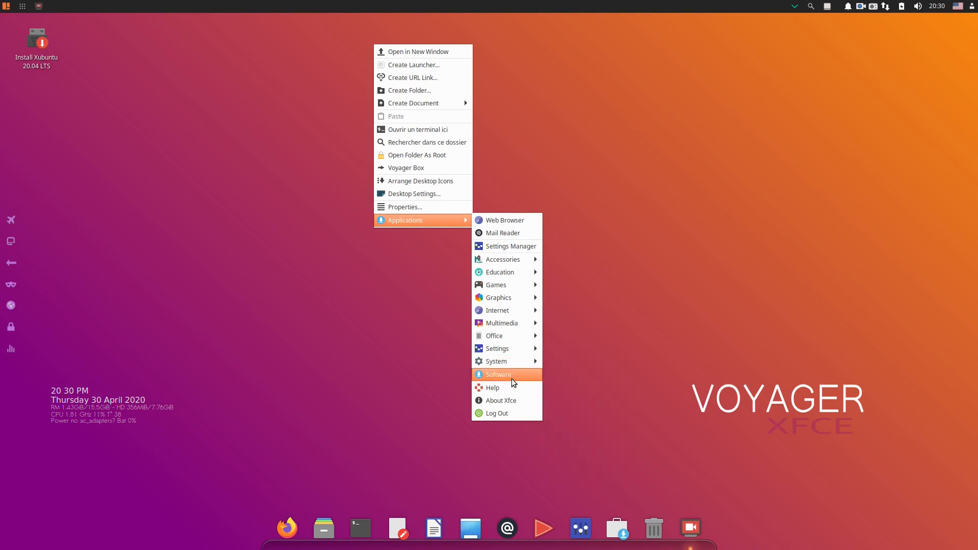
mouse_move(513, 425)
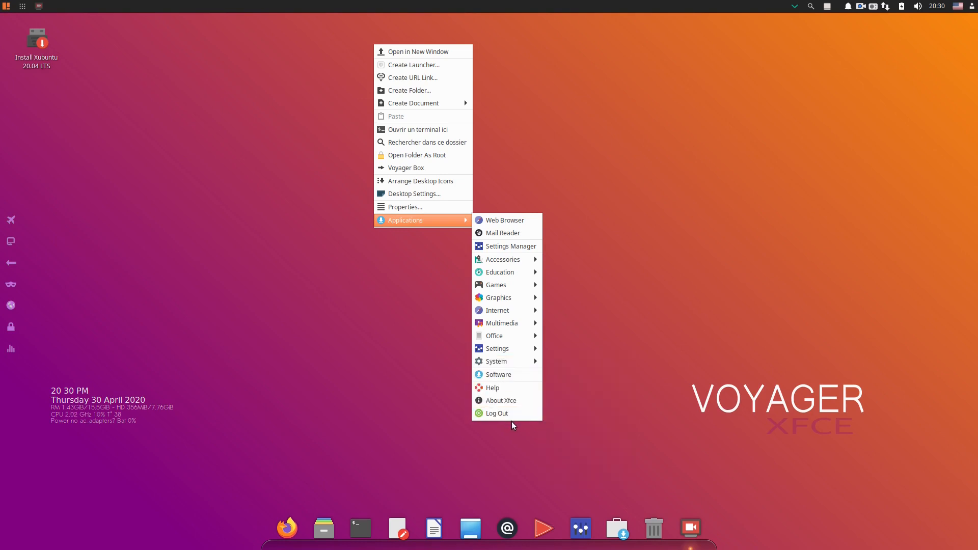
left_click(519, 373)
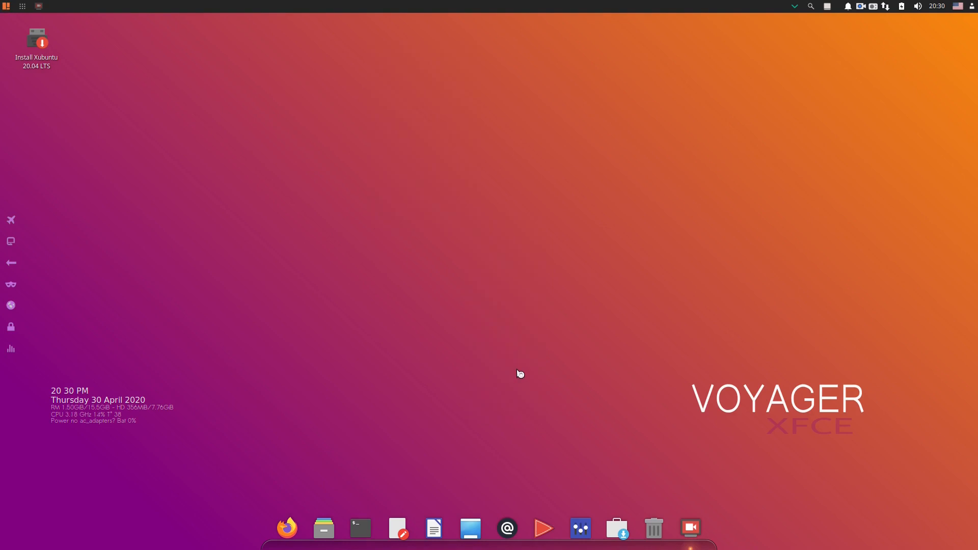
Step: Browse the GNOME Software Explore page, scrolling through its listings
left_click(617, 528)
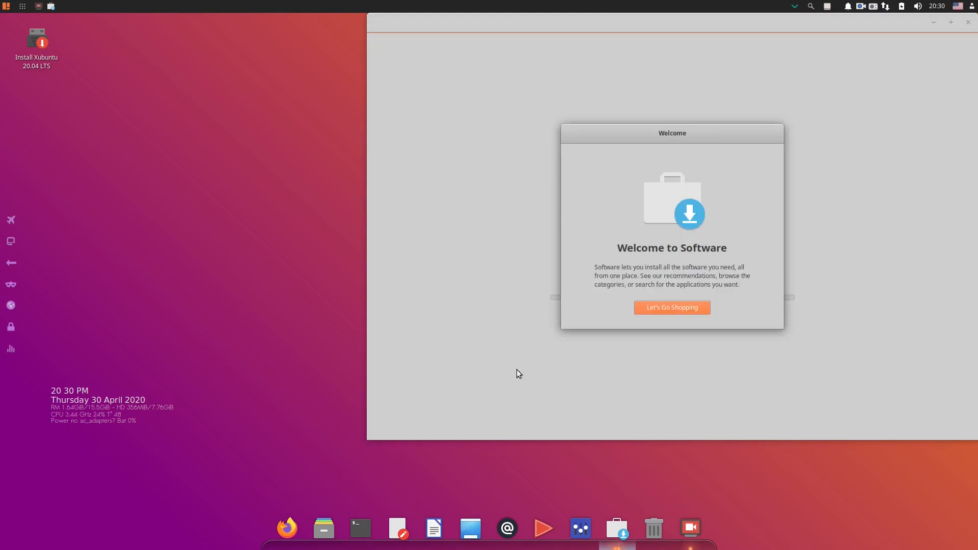
left_click(671, 307)
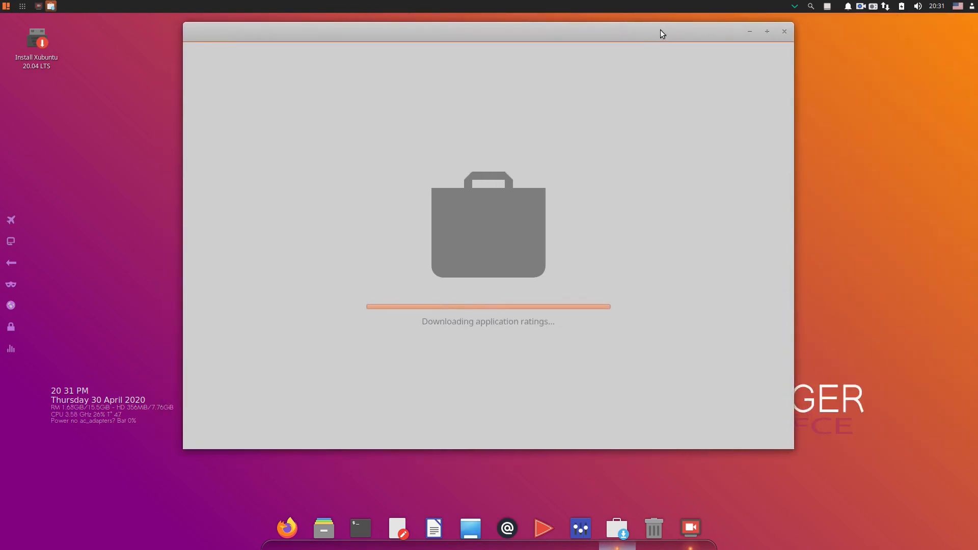
mouse_move(736, 156)
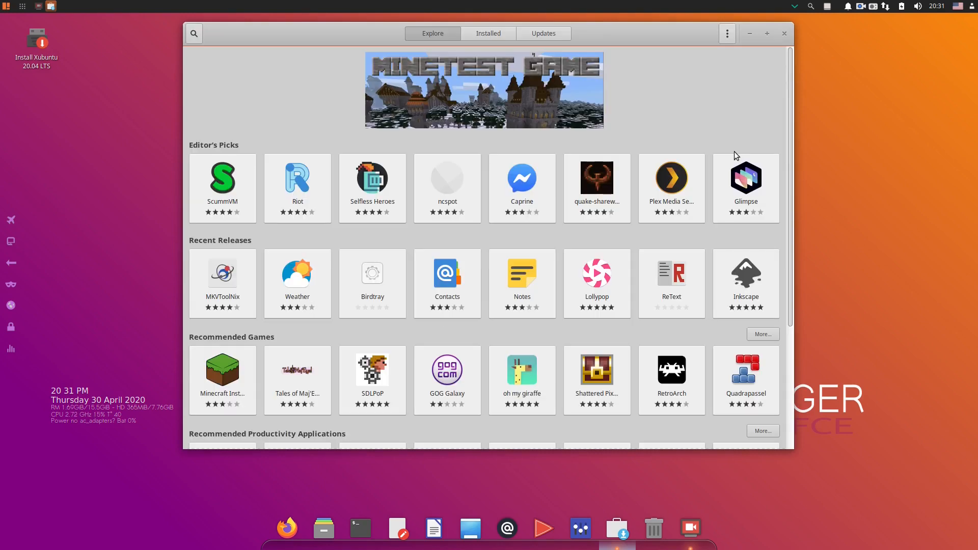
scroll("down", 3)
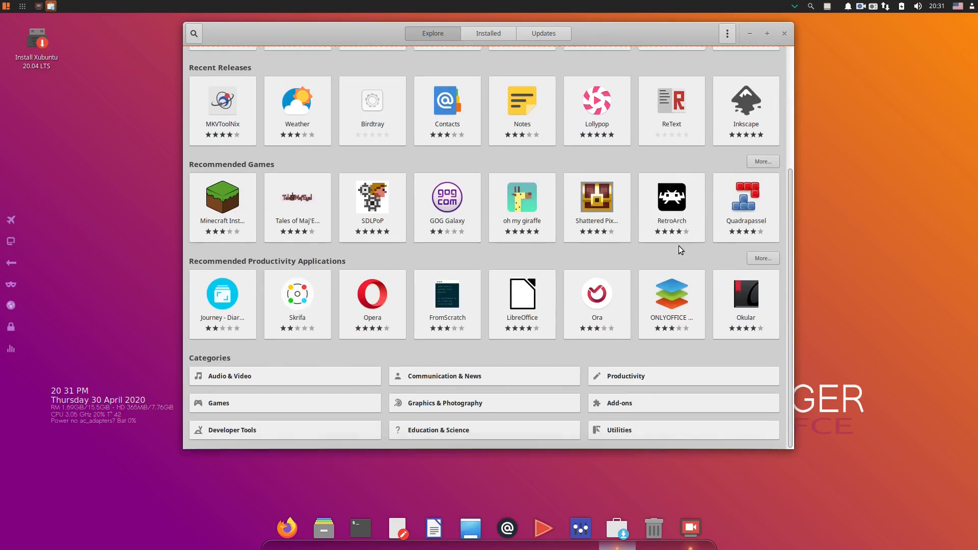
scroll("up", 3)
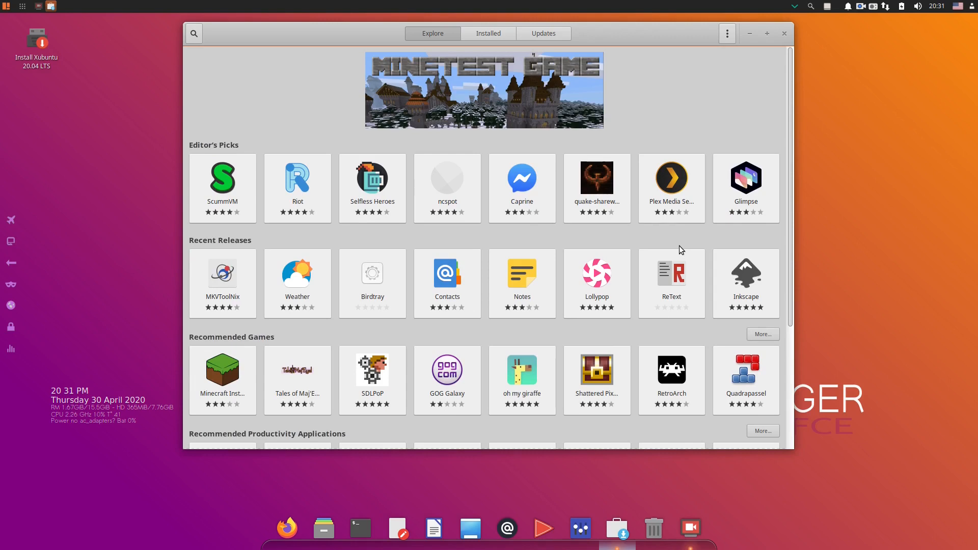
Step: Check the Installed and Updates pages, confirming software is up to date, then close
left_click(488, 33)
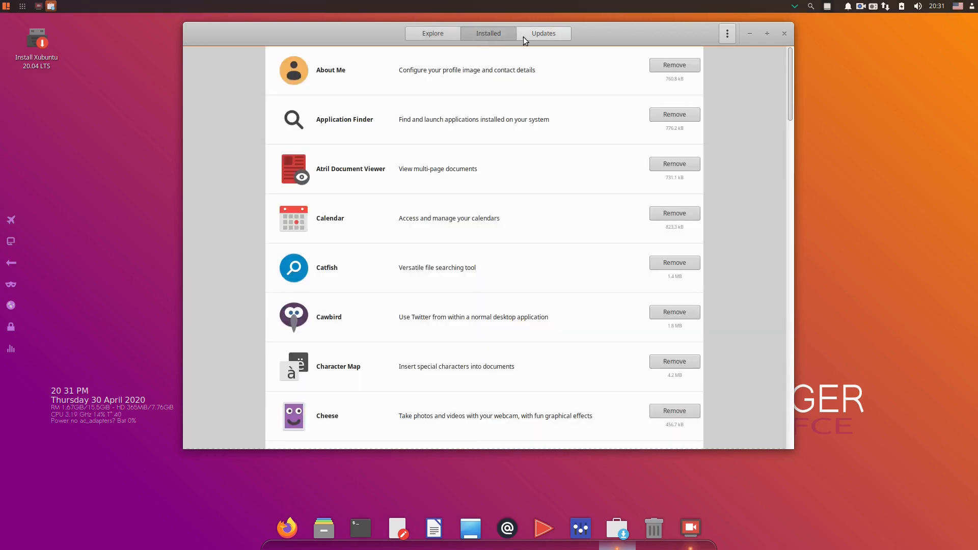
left_click(544, 33)
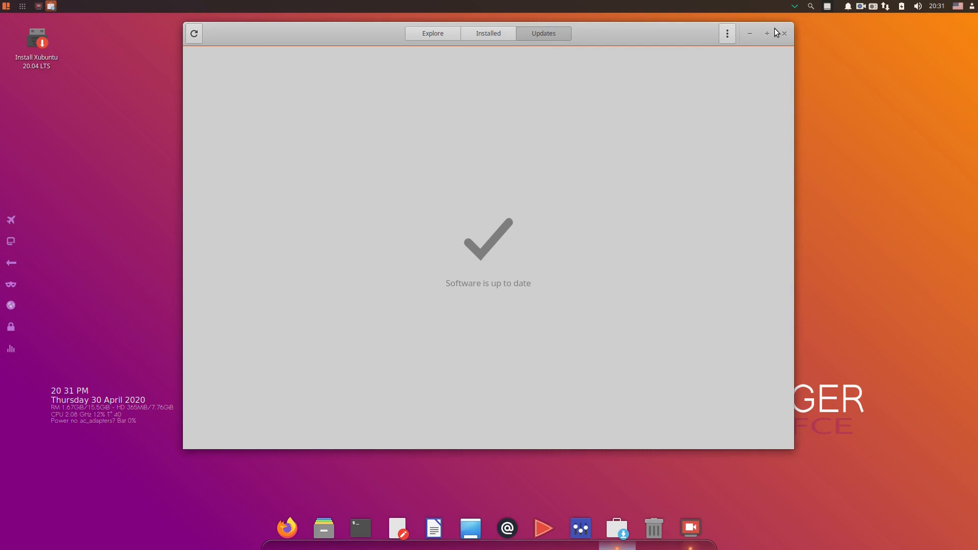
left_click(785, 33)
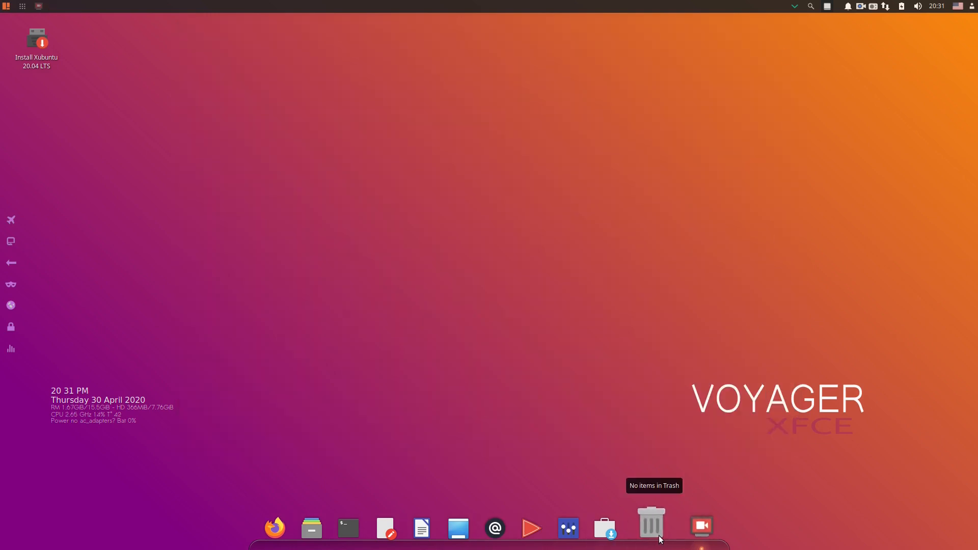
mouse_move(613, 528)
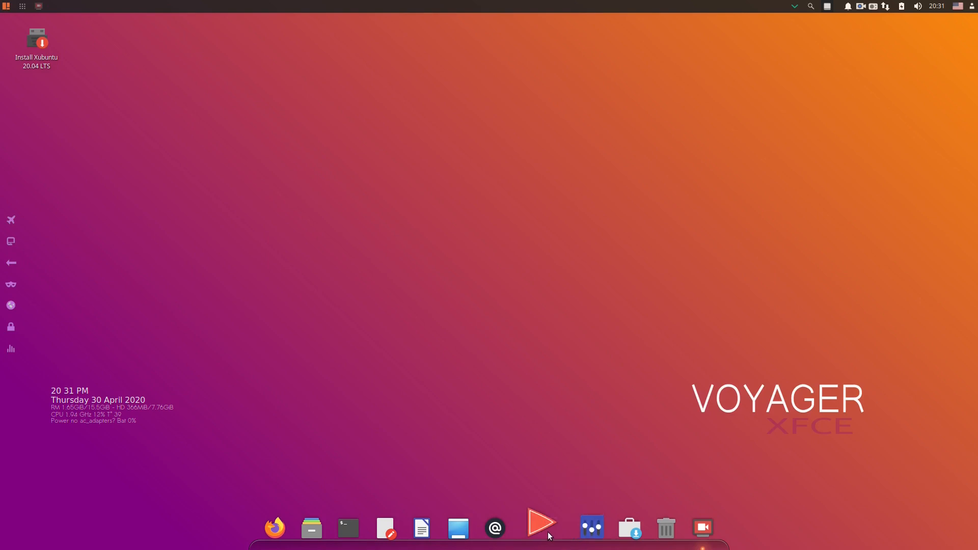
mouse_move(508, 534)
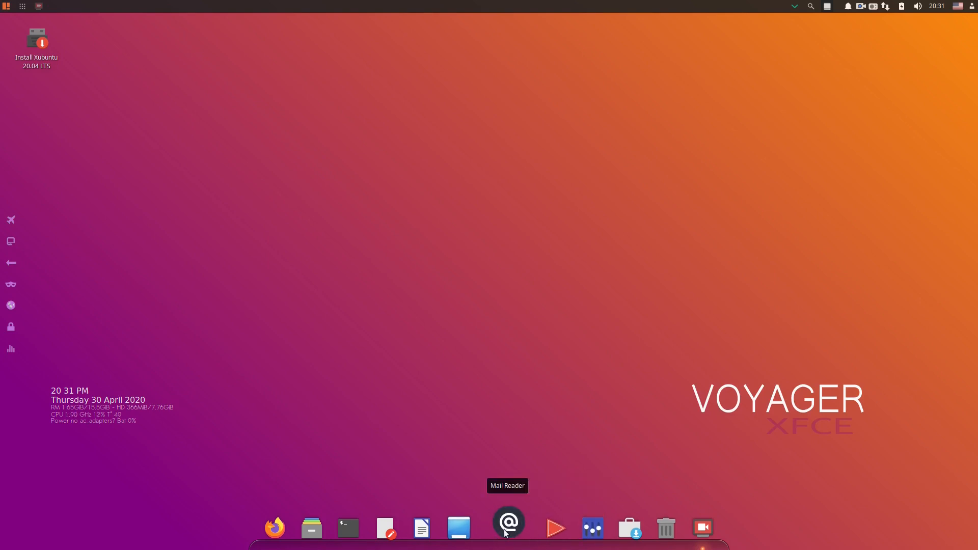
mouse_move(439, 532)
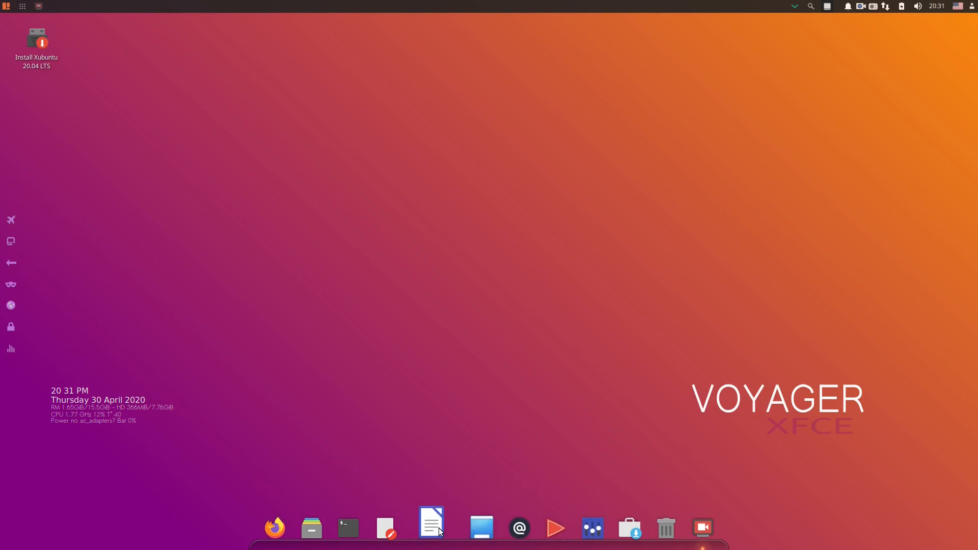
mouse_move(360, 536)
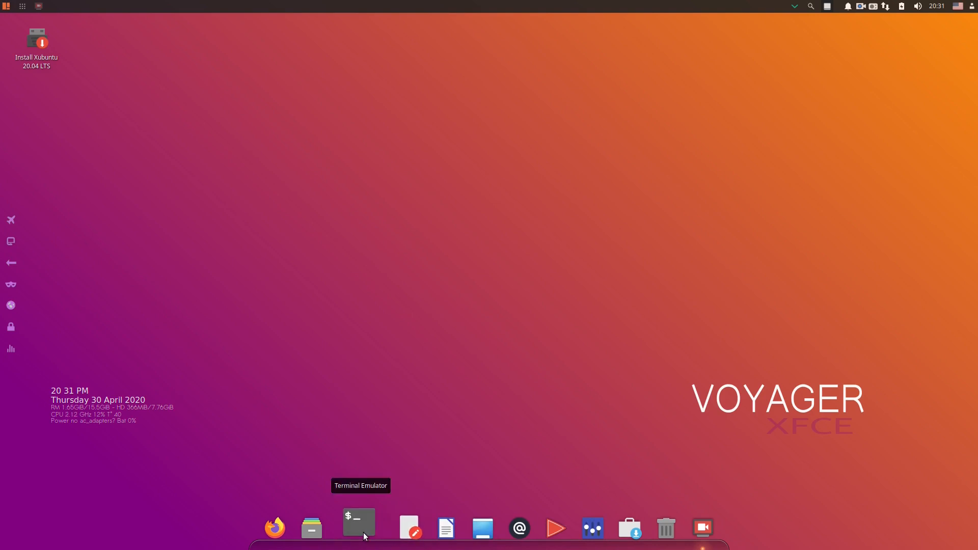
Step: Launch the file manager from the dock, opening the xubuntu home folder
left_click(311, 528)
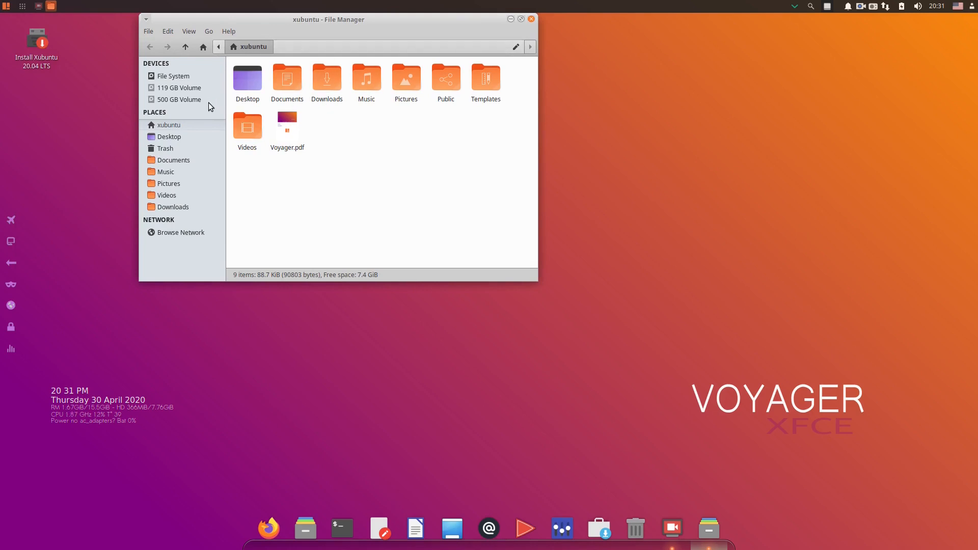
mouse_move(215, 65)
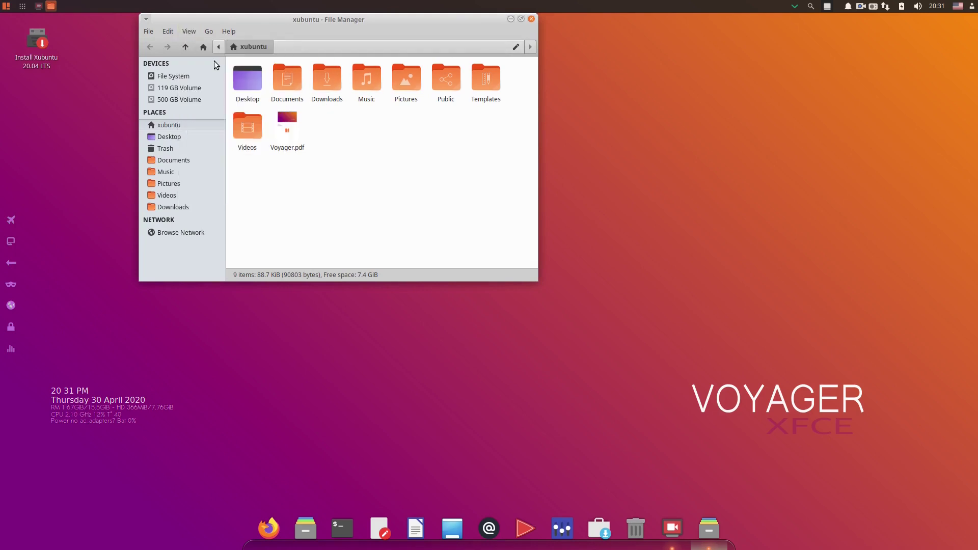
Step: Open the Videos folder in the home directory, then close Thunar
left_click(247, 126)
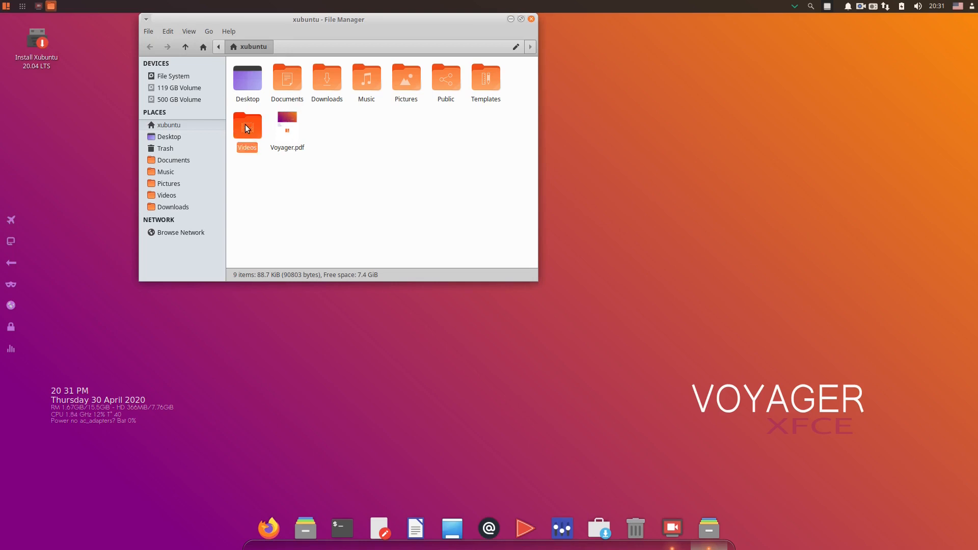
double_click(247, 126)
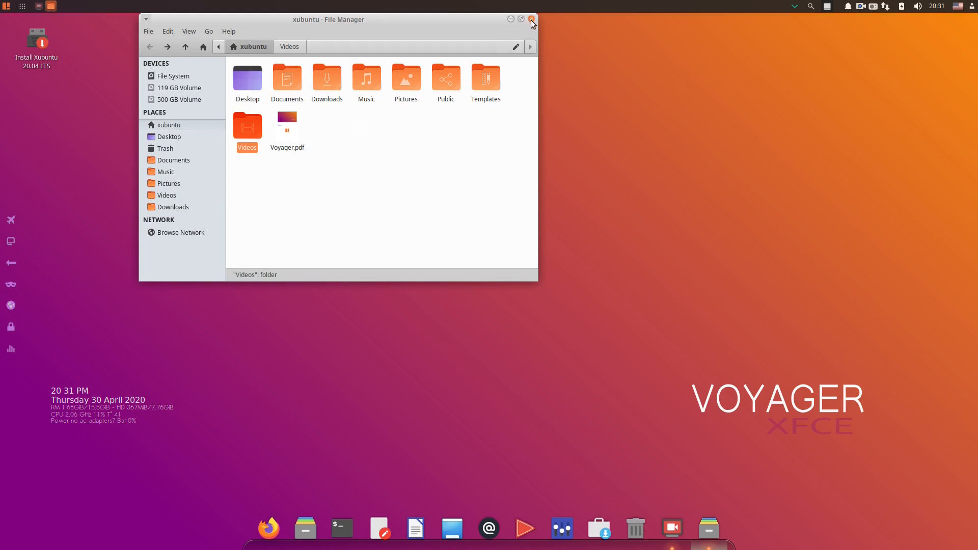
left_click(531, 18)
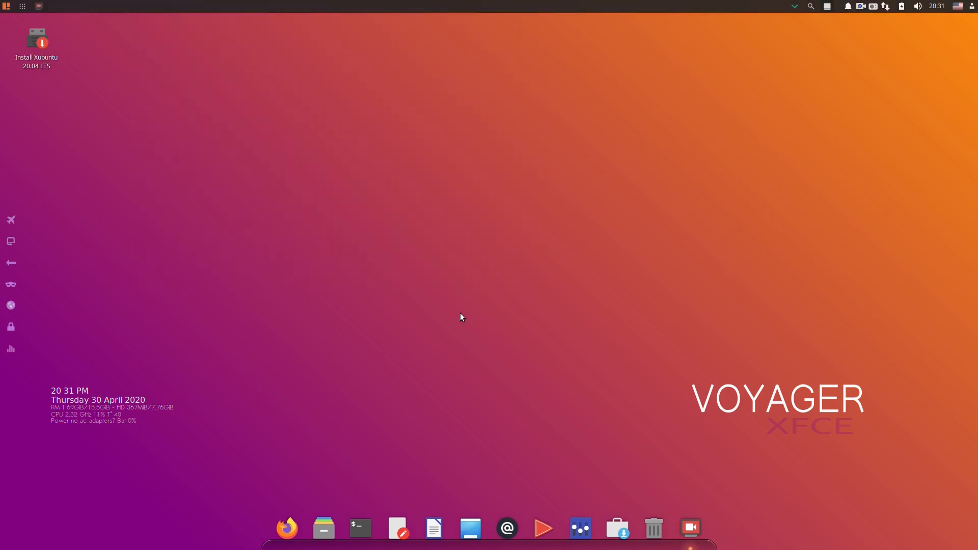
mouse_move(409, 54)
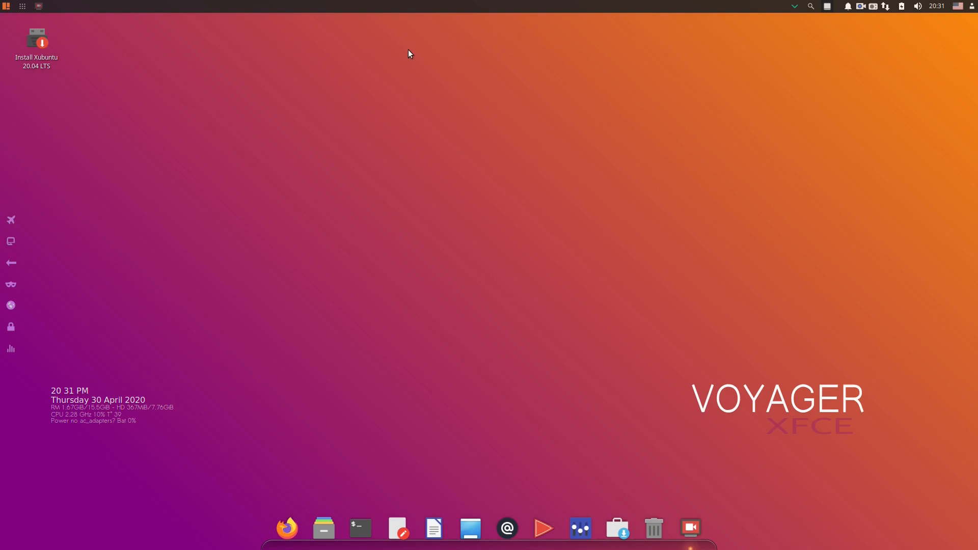
mouse_move(455, 203)
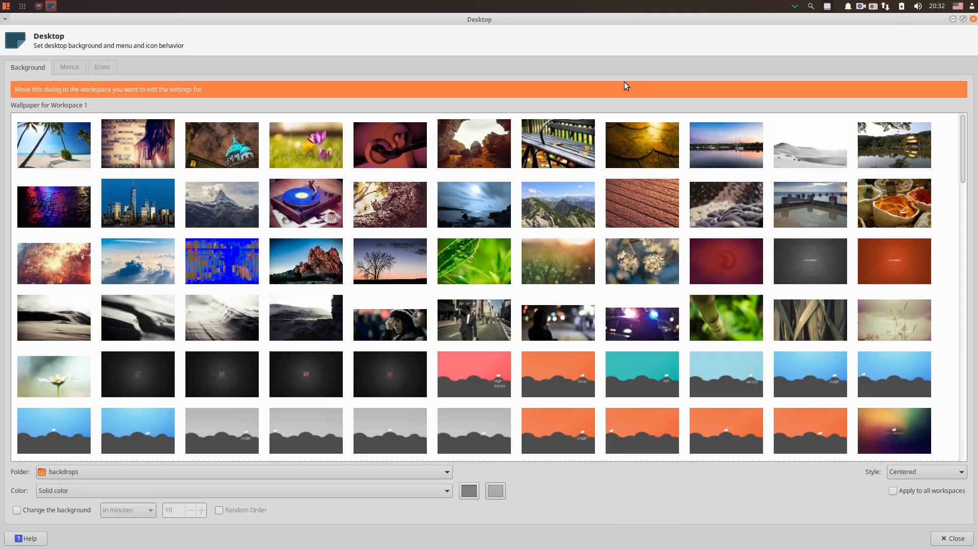
Step: Set the tropical beach hammock photo as wallpaper and close Desktop Settings
scroll("down", 3)
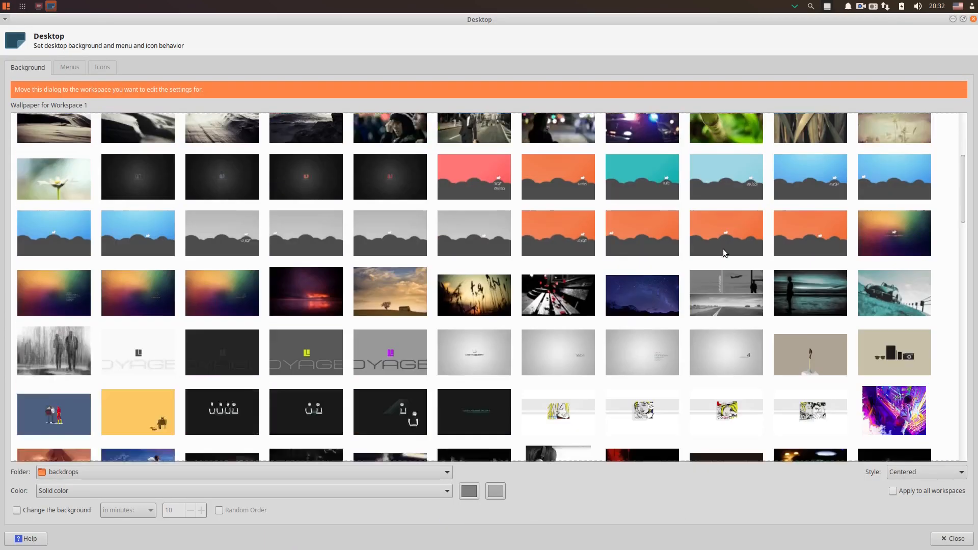
scroll("down", 3)
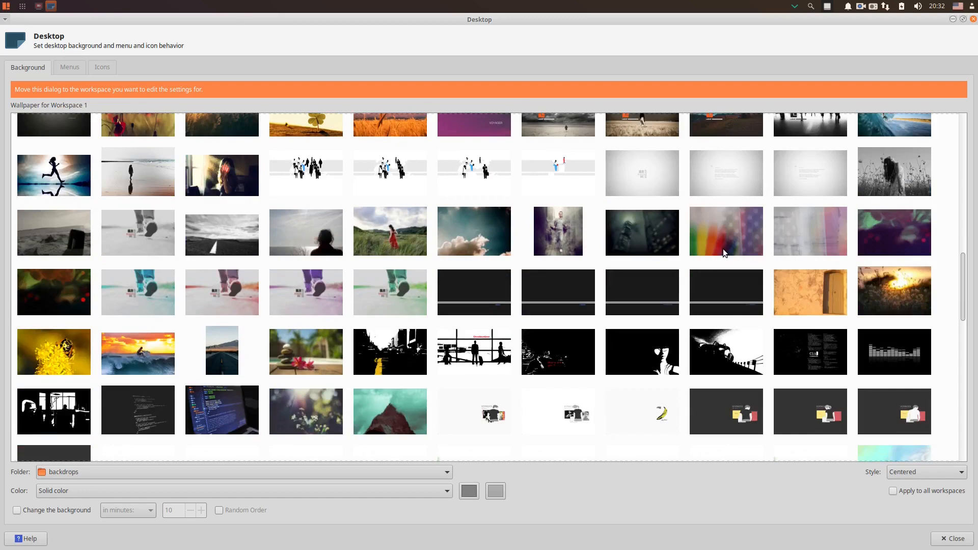
scroll("down", 3)
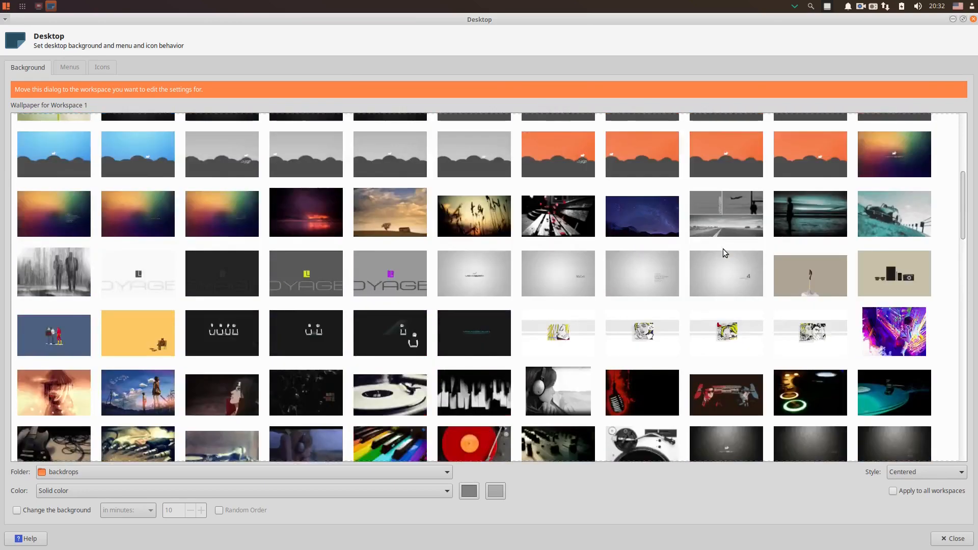
scroll("up", 3)
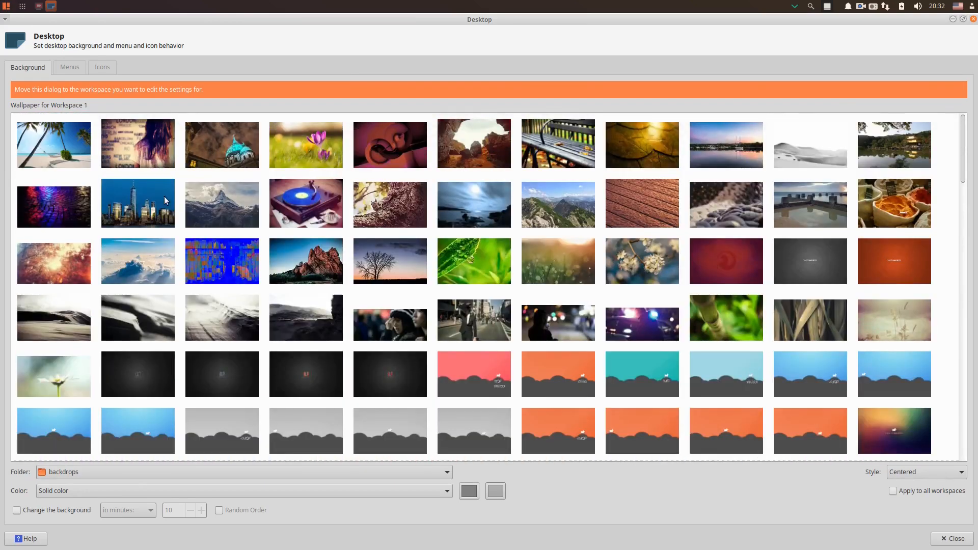
left_click(54, 145)
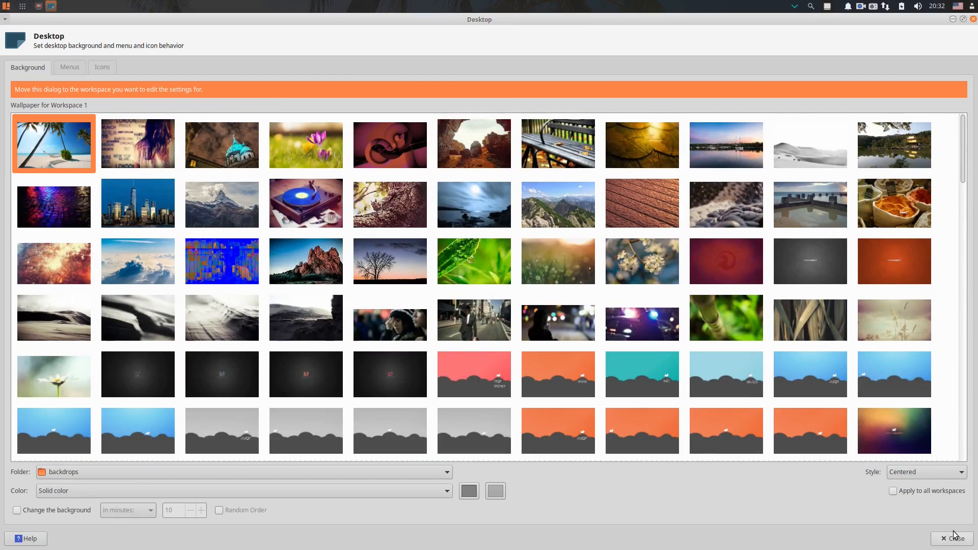
left_click(953, 538)
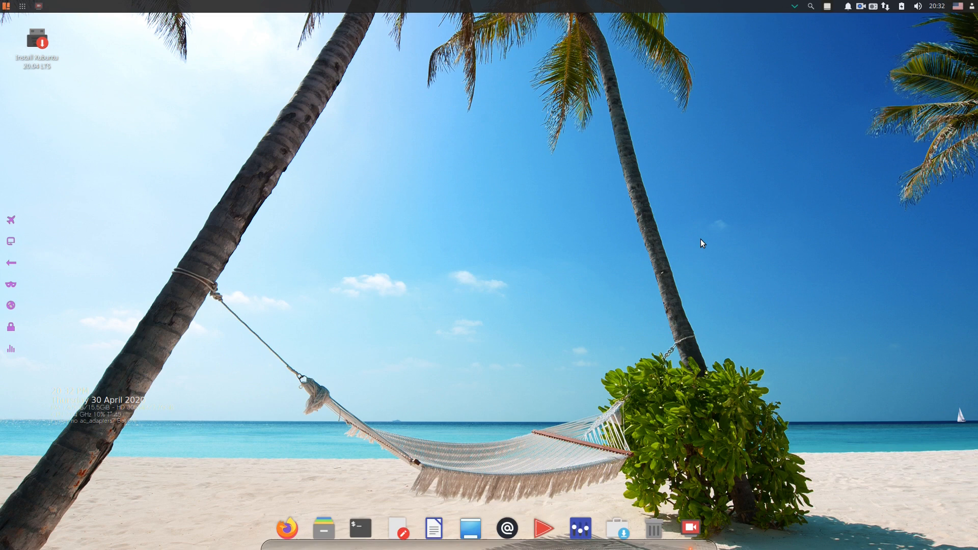
mouse_move(680, 274)
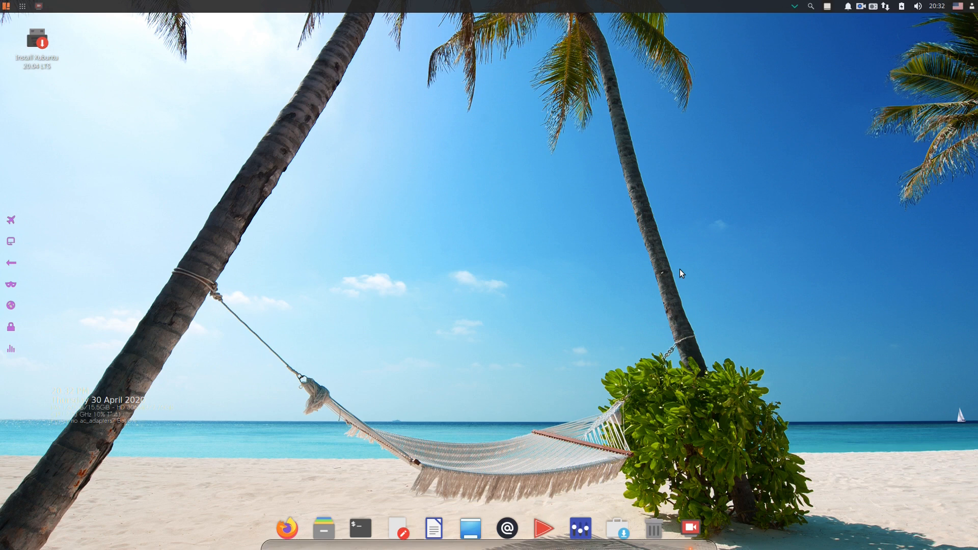
mouse_move(855, 164)
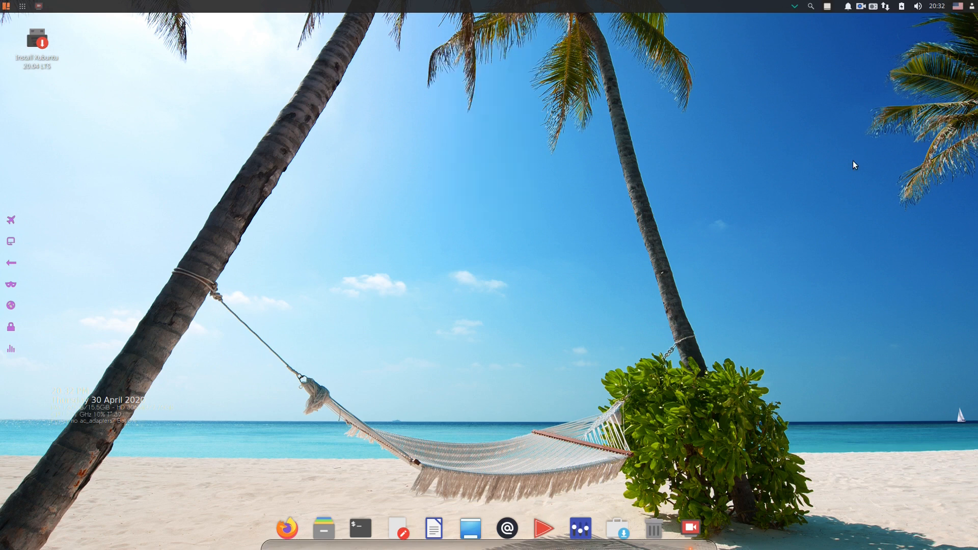